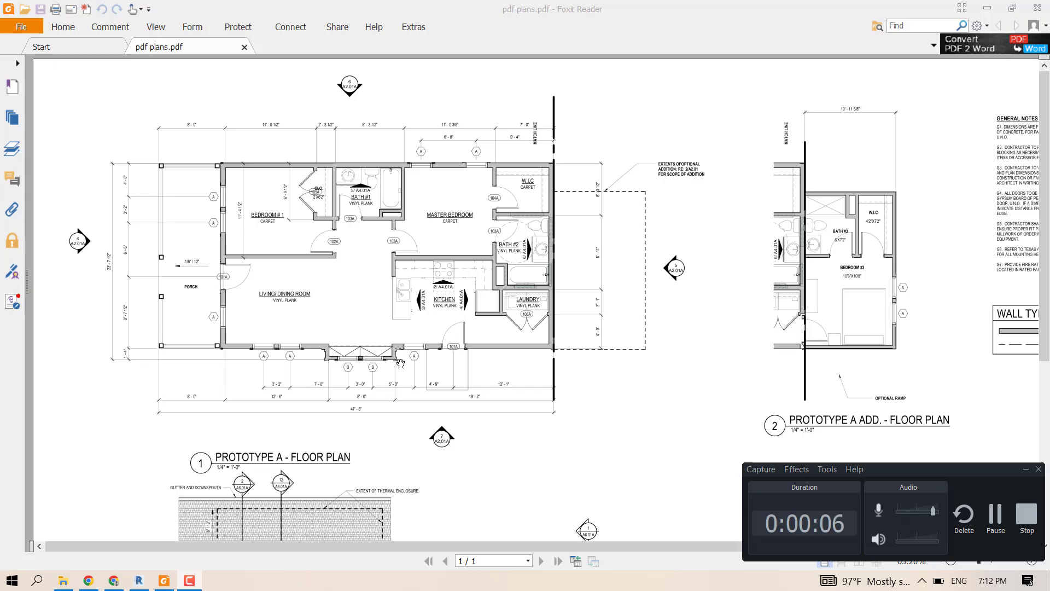
{"action": "mouse_move", "coordinate": [525, 348]}
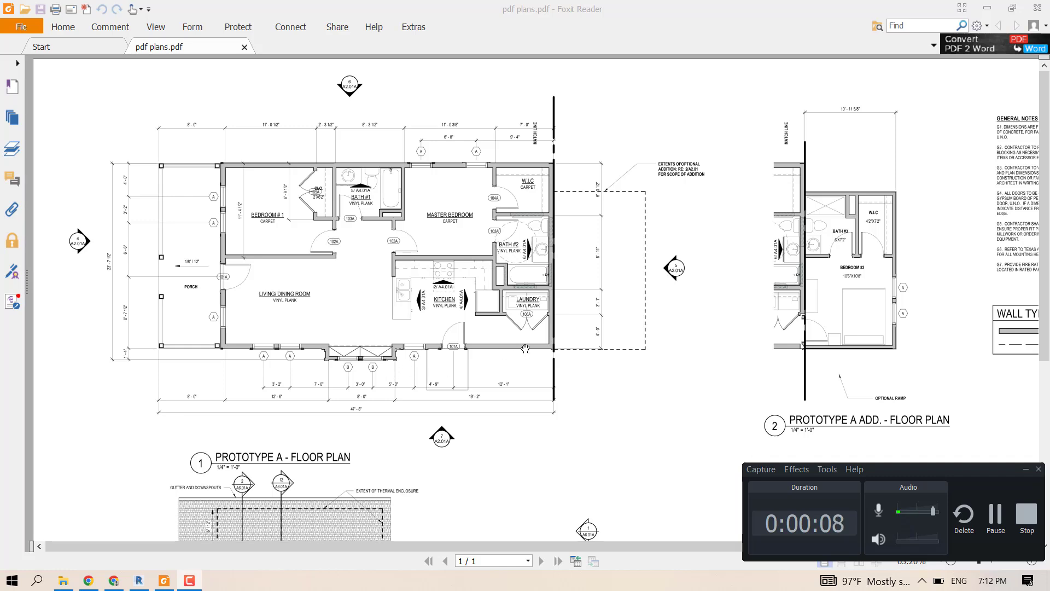
{"action": "mouse_move", "coordinate": [596, 281]}
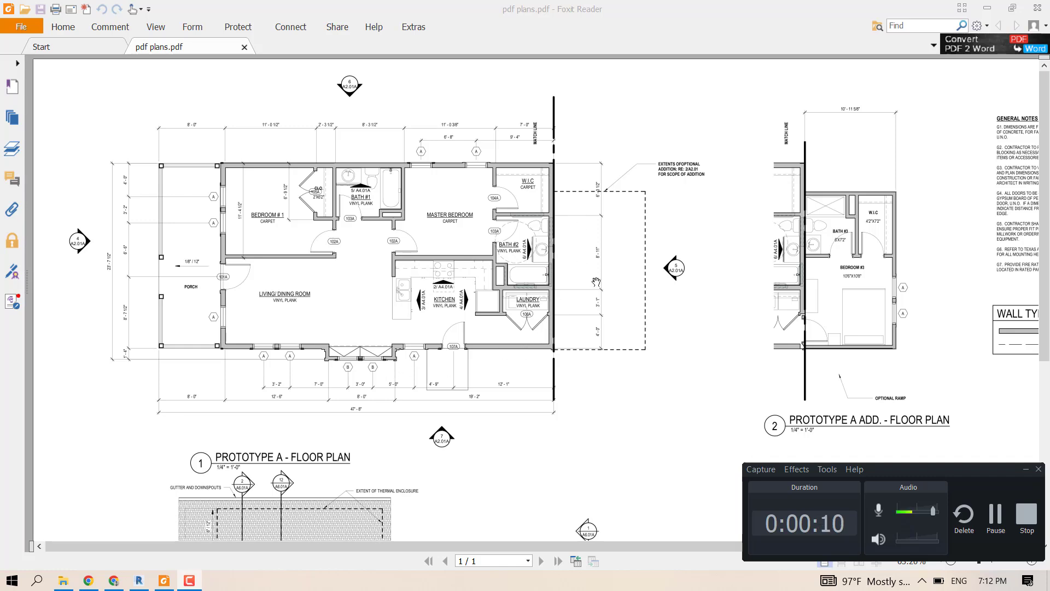
Switch to Revit and start Project1 from the Imperial-Architectural Template
{"action": "scroll", "scroll_direction": "down", "scroll_amount": 3}
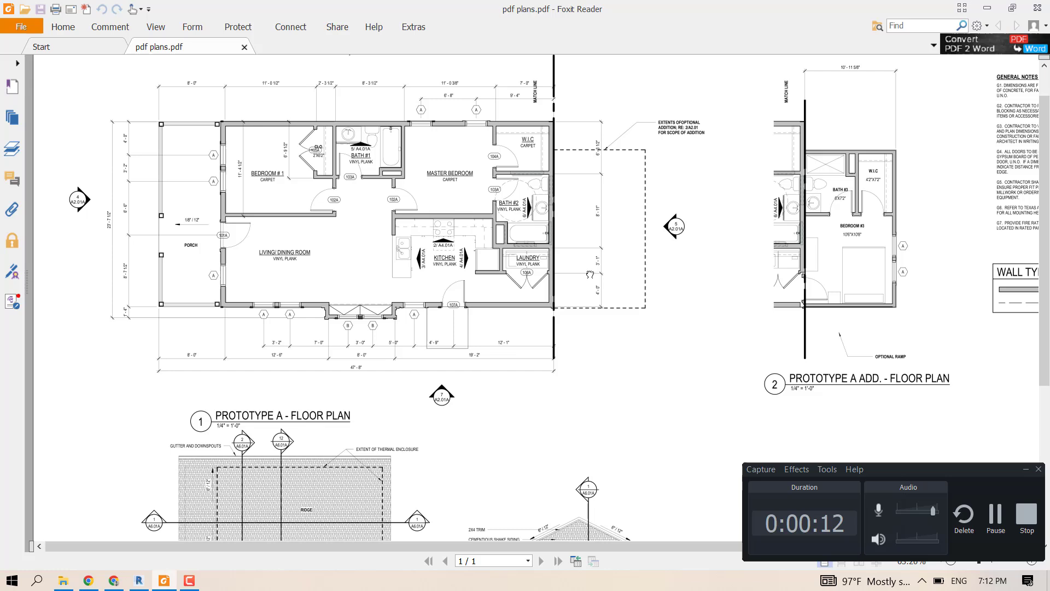
{"action": "scroll", "scroll_direction": "down", "scroll_amount": 3}
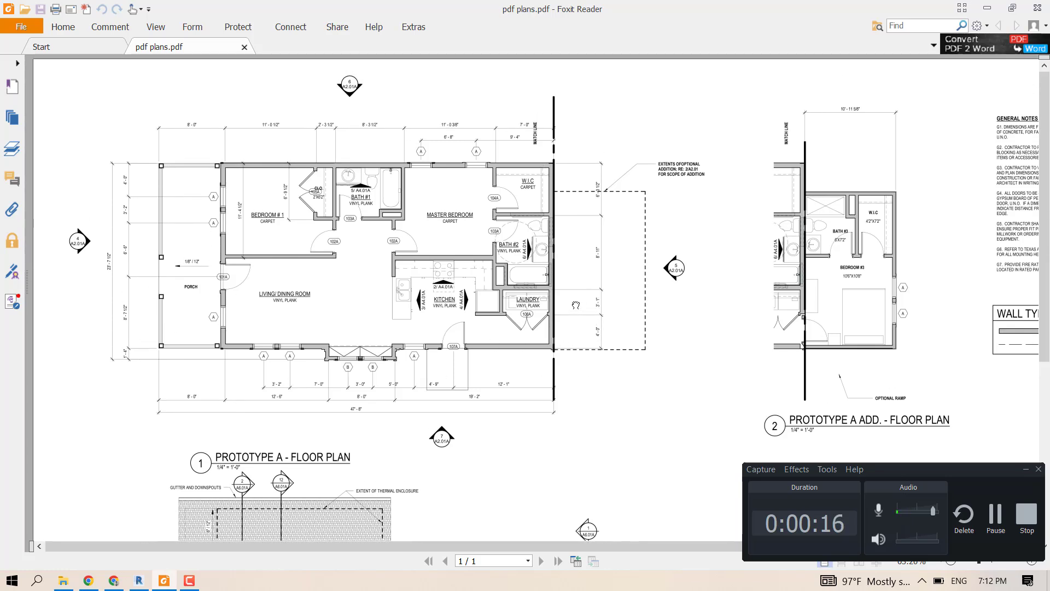
{"action": "scroll", "scroll_direction": "up", "scroll_amount": 3}
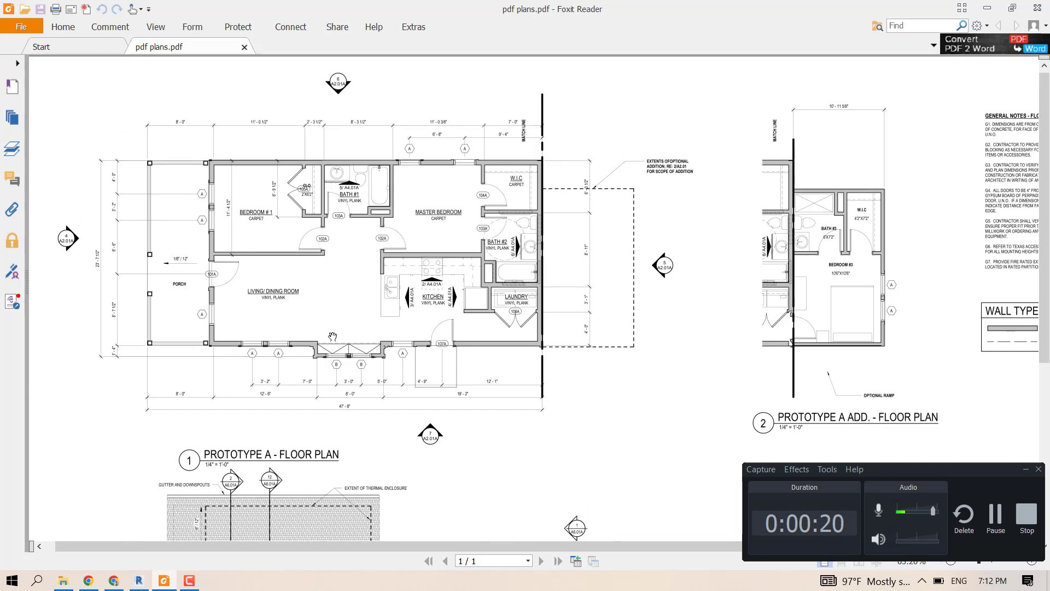
{"action": "mouse_move", "coordinate": [209, 162]}
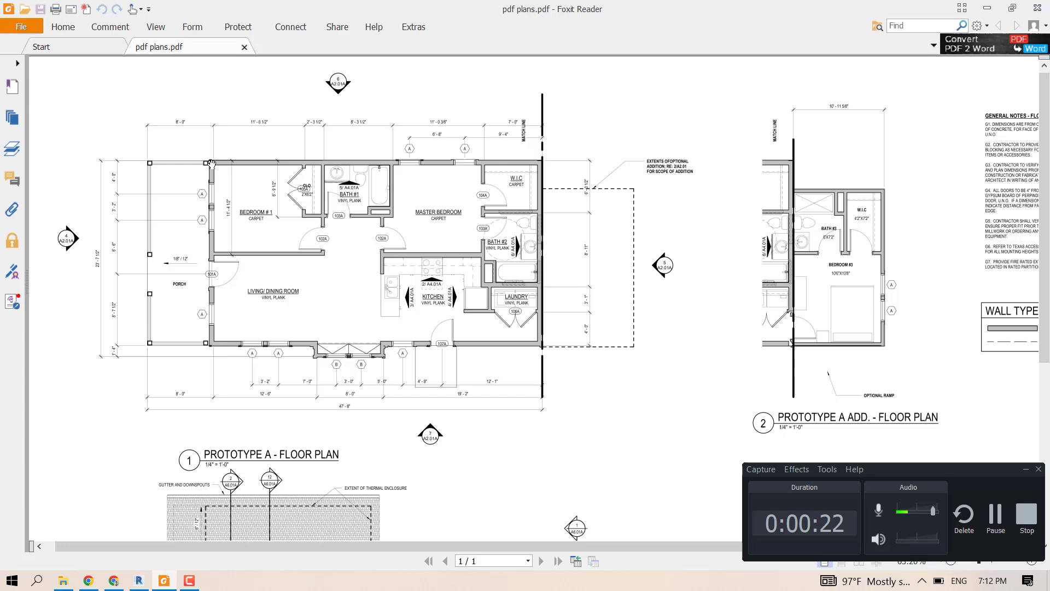
{"action": "mouse_move", "coordinate": [563, 282]}
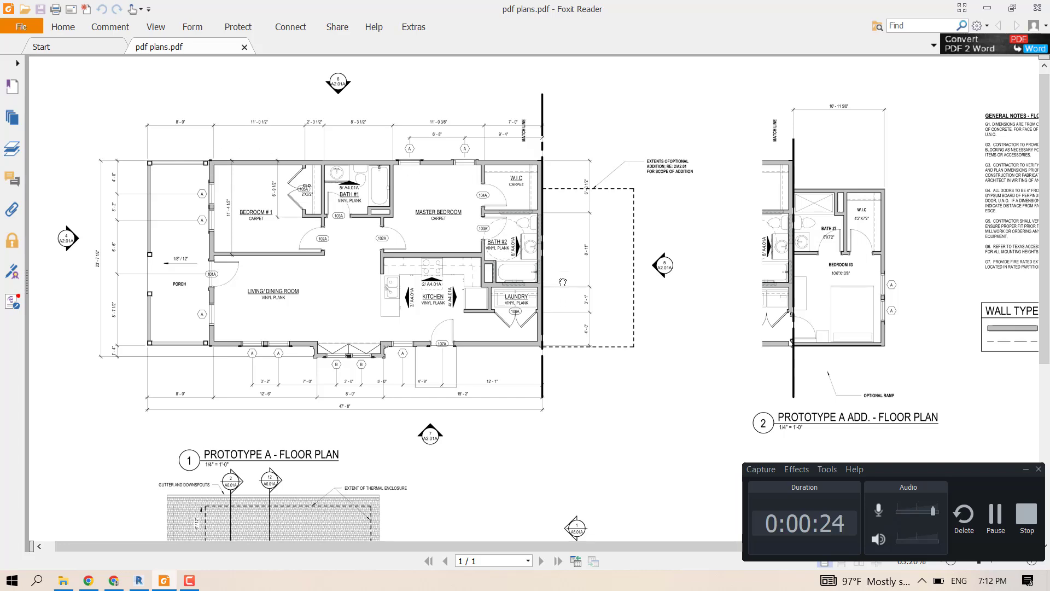
{"action": "scroll", "scroll_direction": "down", "scroll_amount": 3}
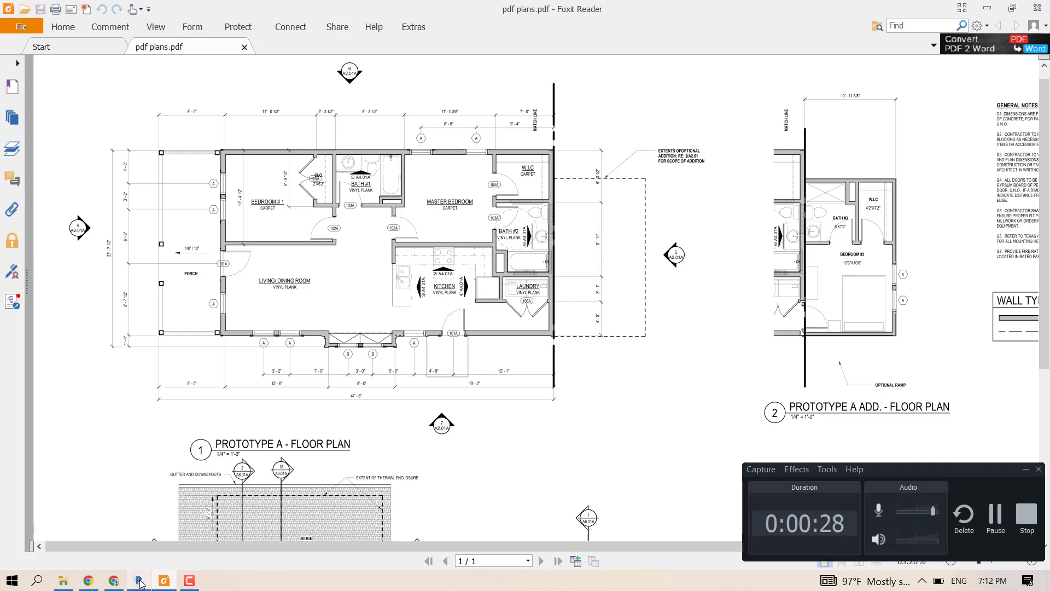
{"action": "left_click", "coordinate": [138, 580]}
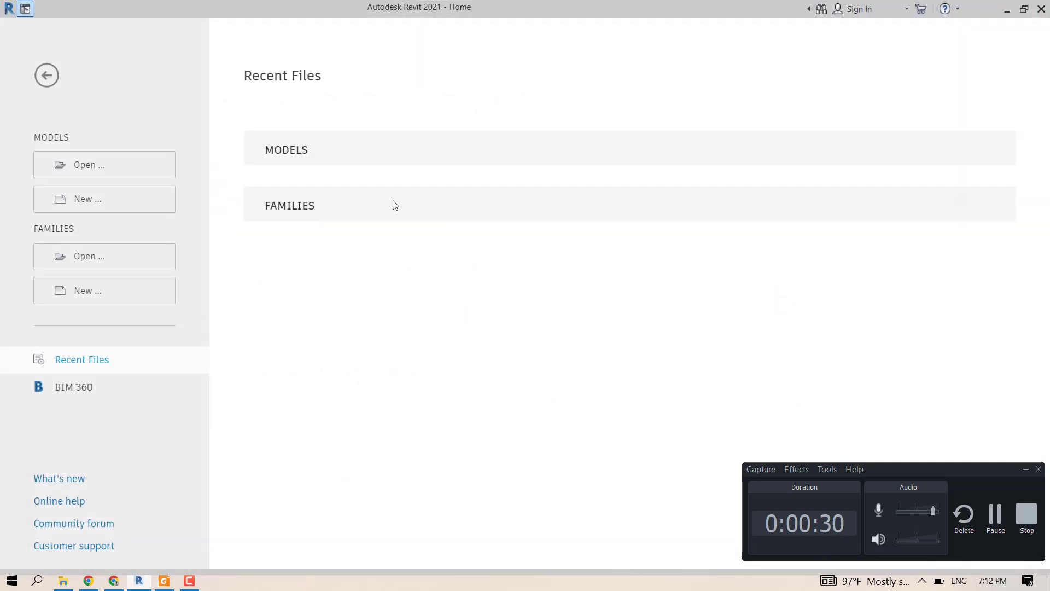
{"action": "mouse_move", "coordinate": [403, 52]}
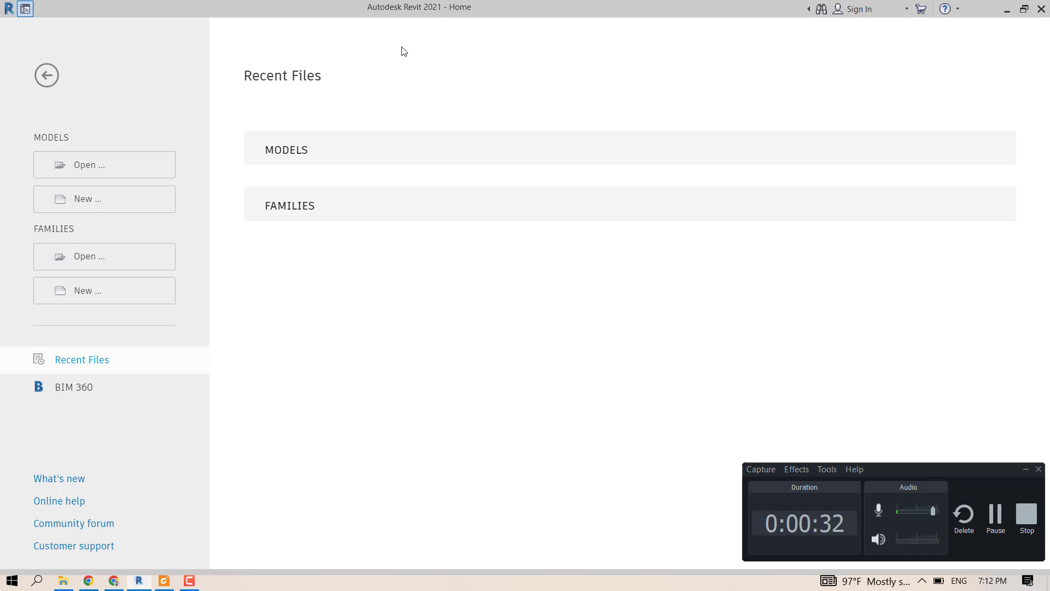
{"action": "mouse_move", "coordinate": [87, 165]}
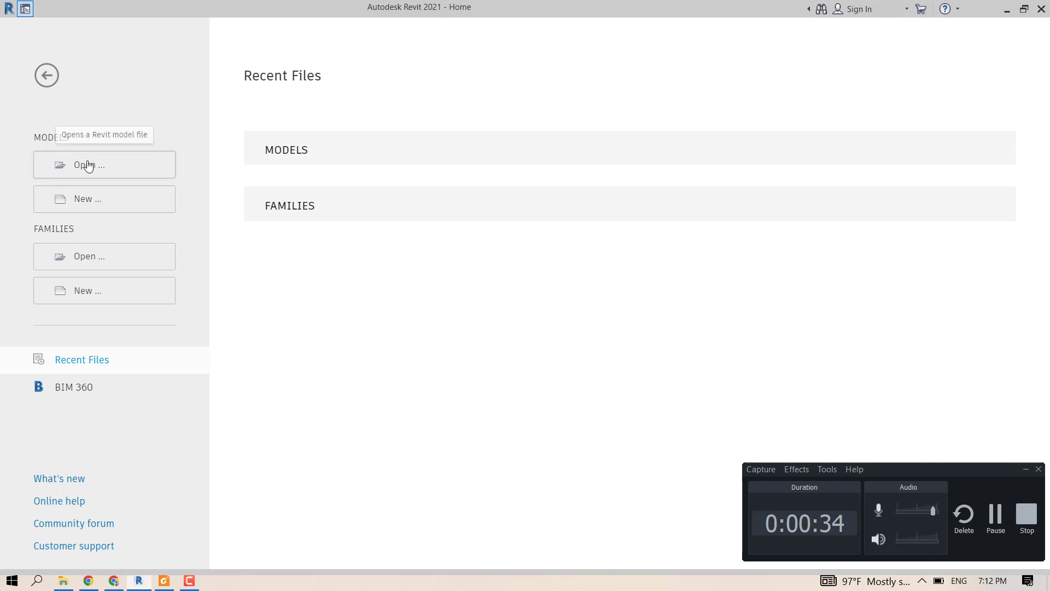
{"action": "mouse_move", "coordinate": [89, 196]}
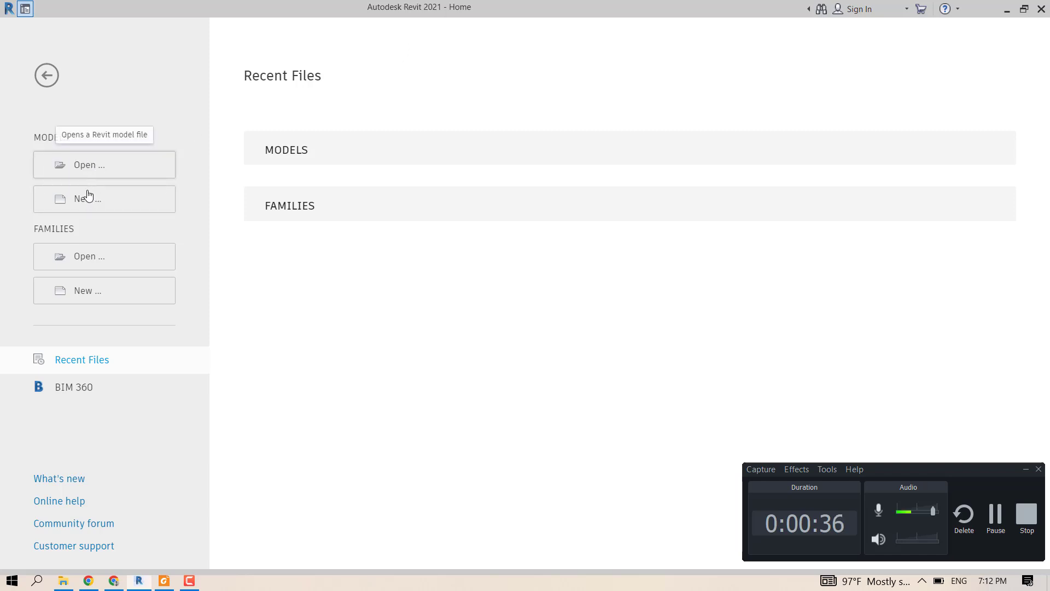
{"action": "left_click", "coordinate": [104, 198]}
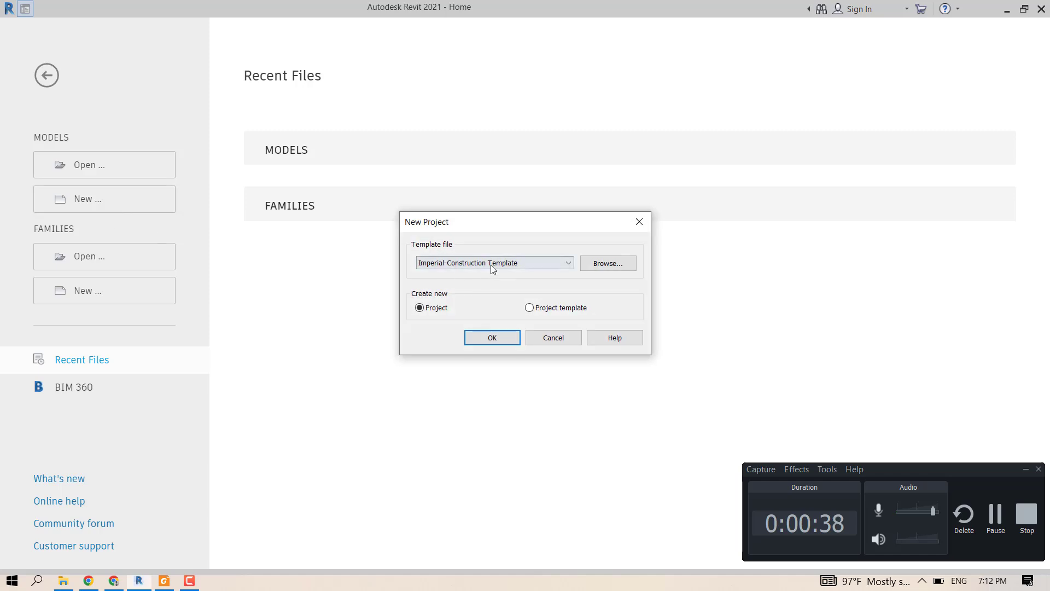
{"action": "left_click", "coordinate": [493, 263]}
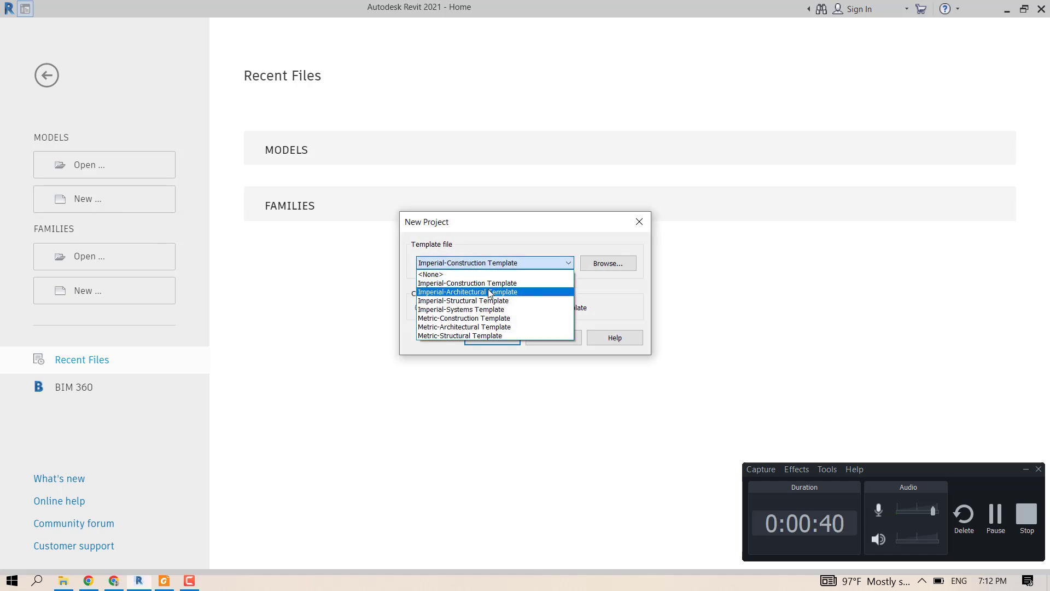
{"action": "left_click", "coordinate": [466, 291]}
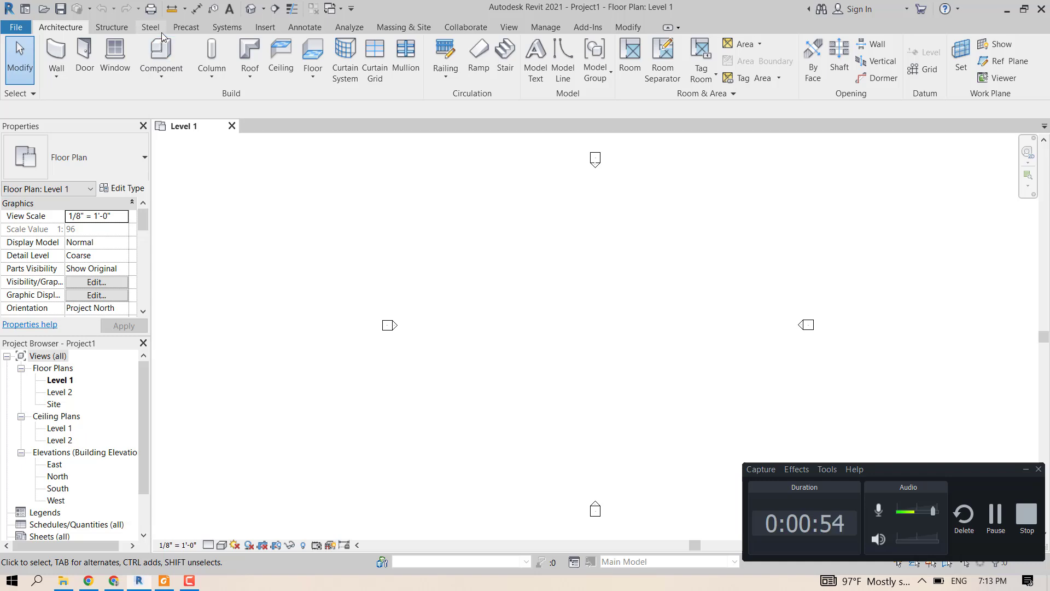
{"action": "mouse_move", "coordinate": [266, 27]}
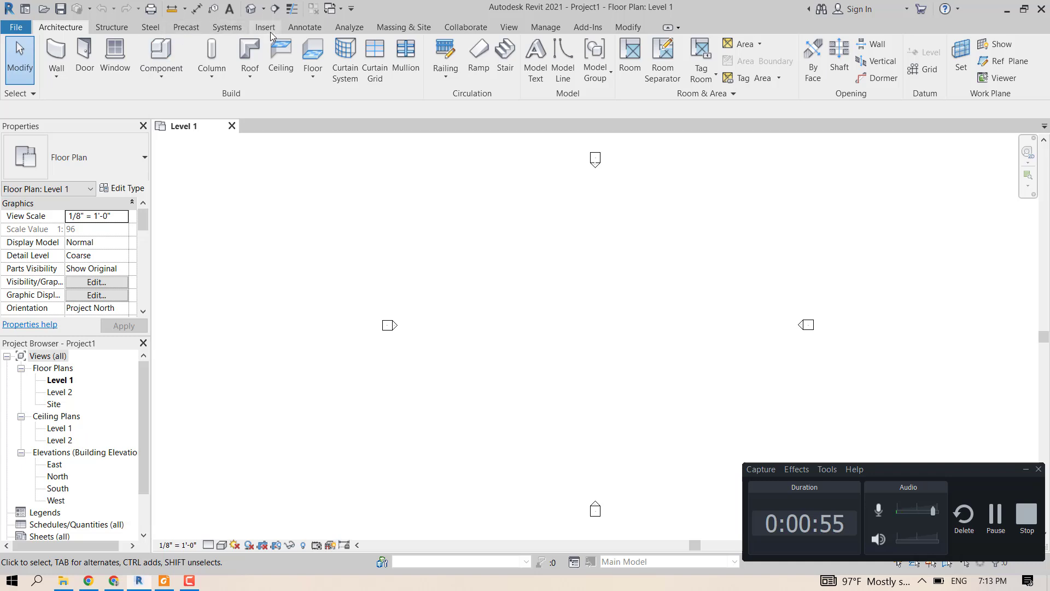
Launch the Link PDF command from the Insert ribbon
{"action": "left_click", "coordinate": [265, 26]}
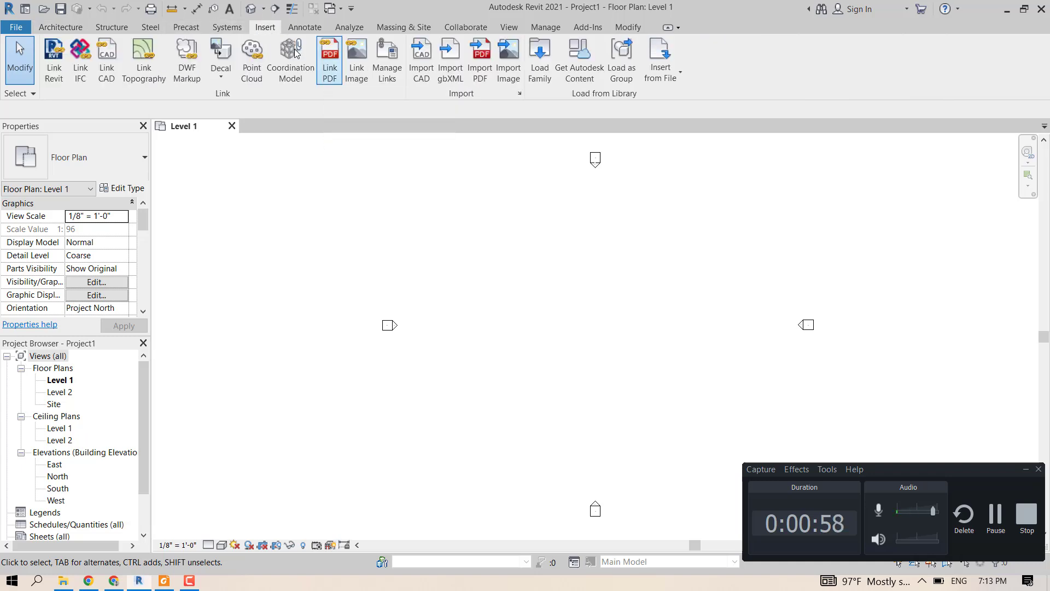
{"action": "mouse_move", "coordinate": [328, 54]}
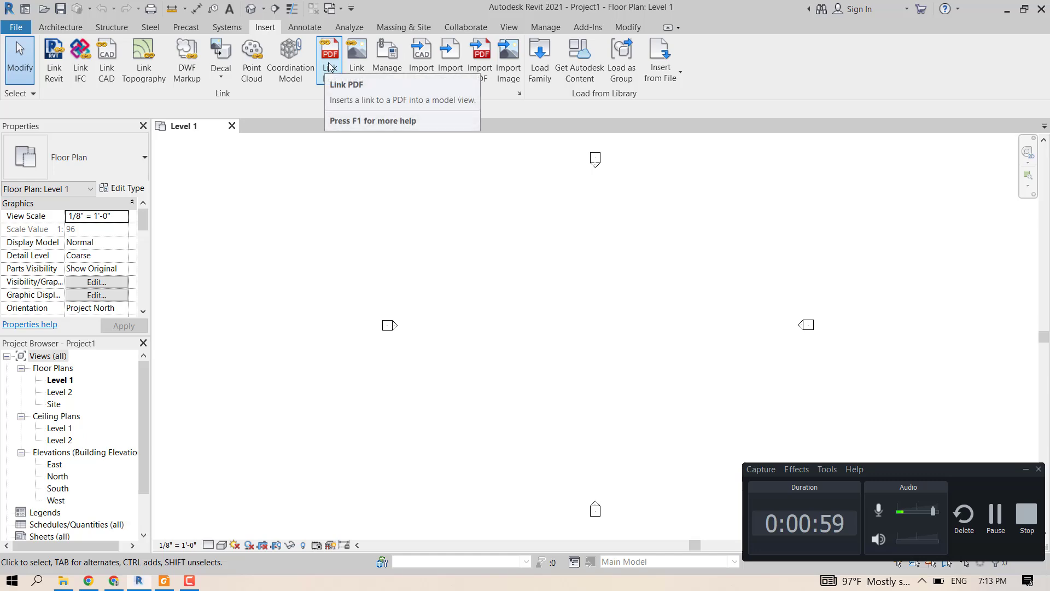
{"action": "left_click", "coordinate": [329, 53]}
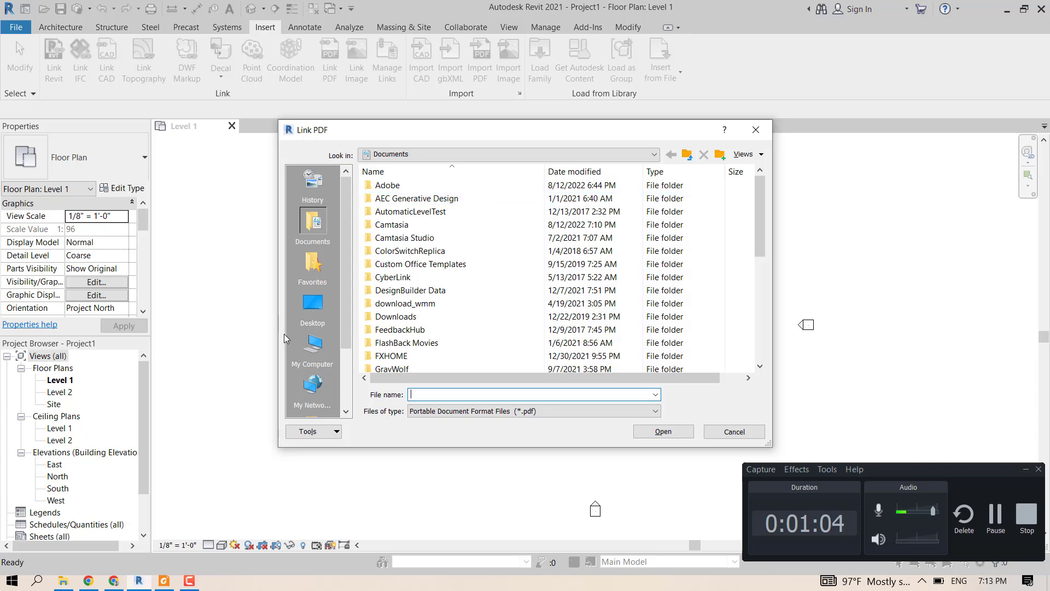
Select pdf plans.pdf from Desktop\powerfulArch and open it for linking
{"action": "left_click", "coordinate": [312, 302]}
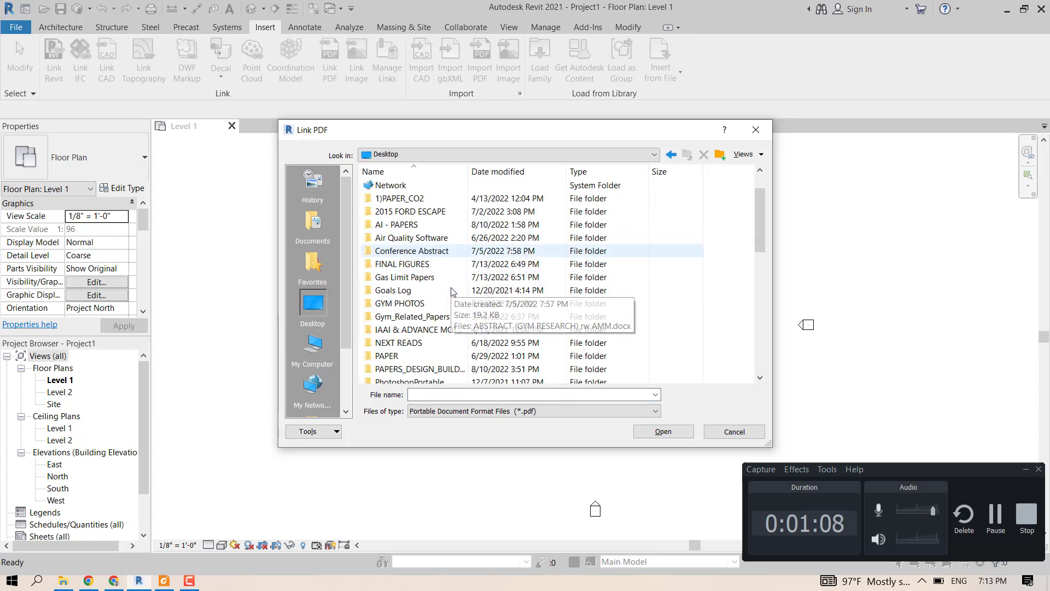
{"action": "left_click", "coordinate": [402, 263]}
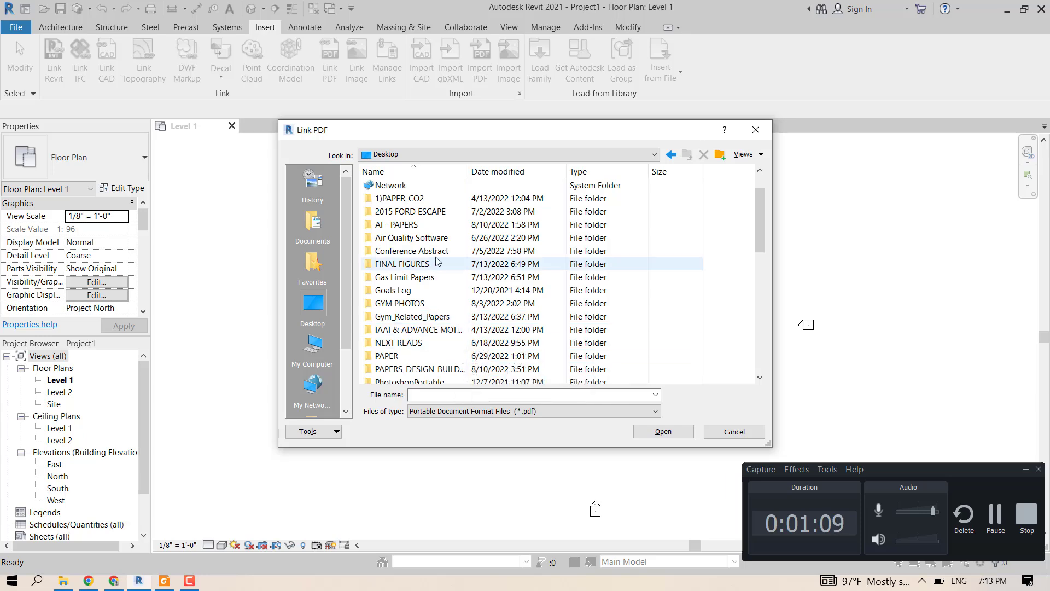
{"action": "scroll", "scroll_direction": "down", "scroll_amount": 3}
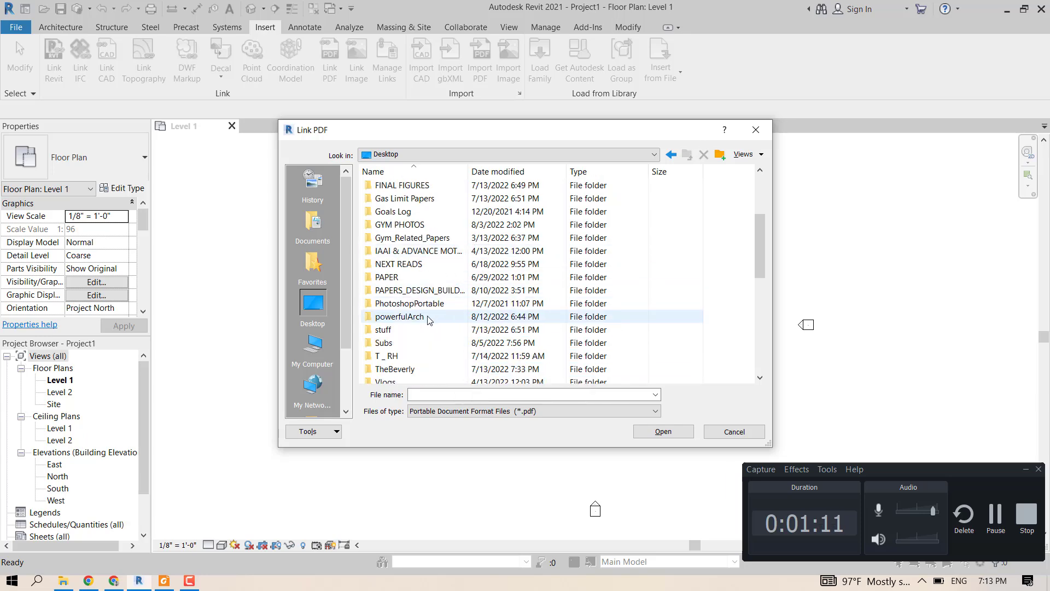
{"action": "double_click", "coordinate": [400, 316]}
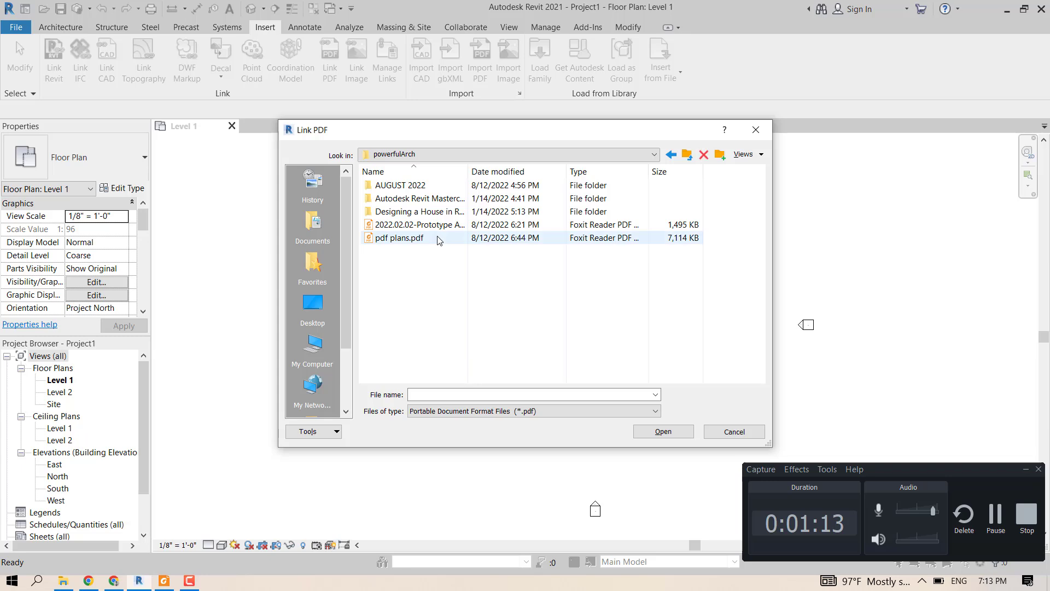
{"action": "left_click", "coordinate": [399, 237]}
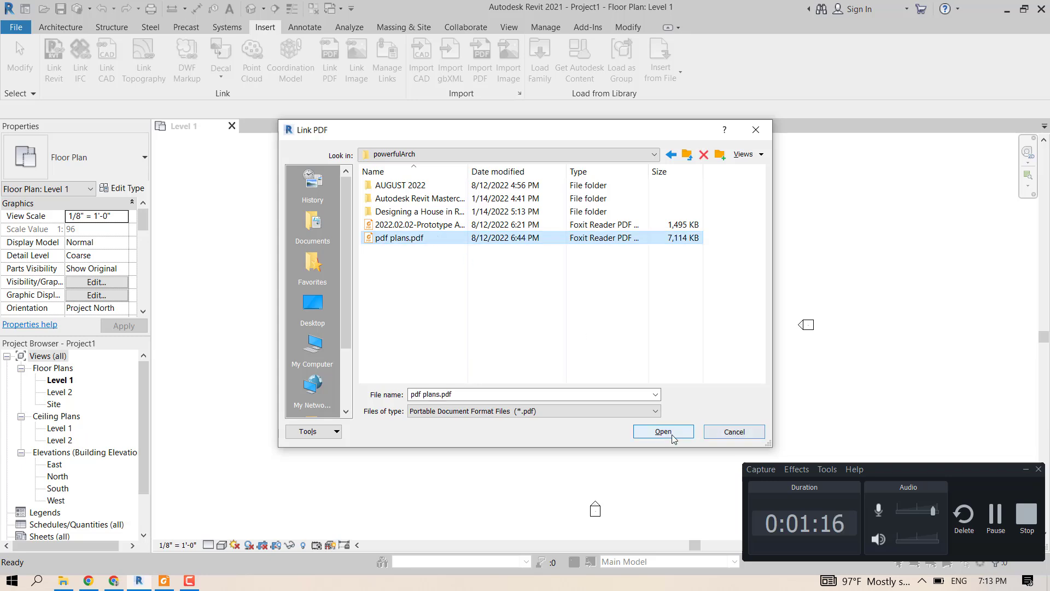
{"action": "left_click", "coordinate": [661, 432]}
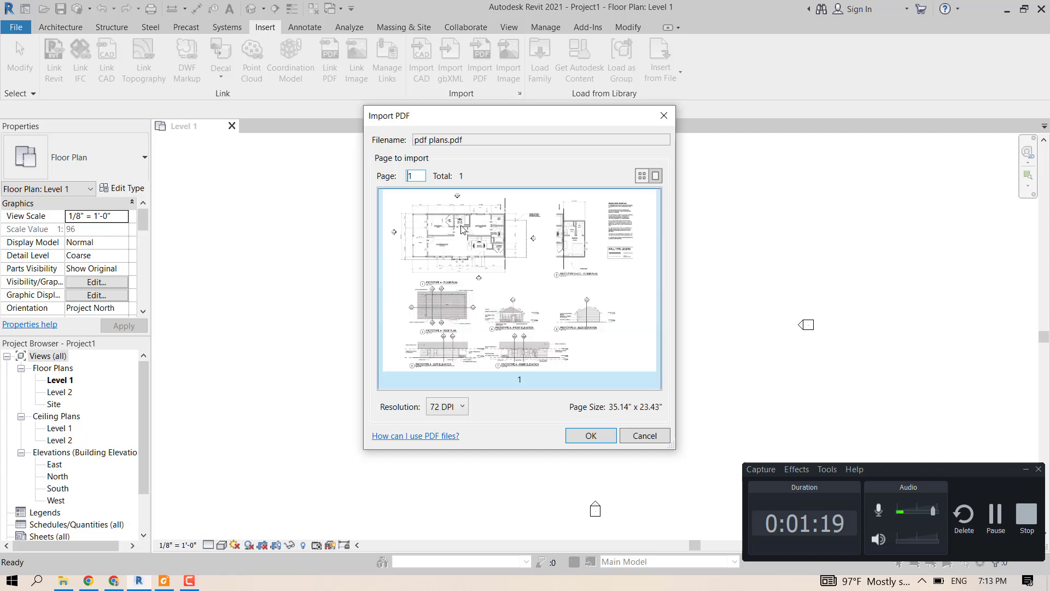
{"action": "mouse_move", "coordinate": [405, 189]}
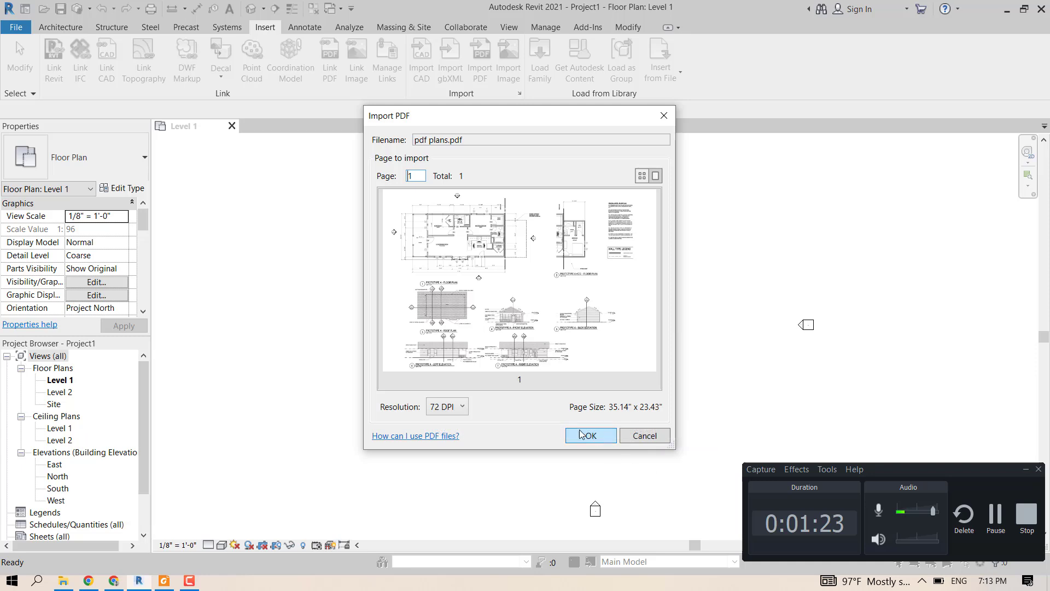
Place the pdf plans.pdf sheet in the Level 1 view, select it, and zoom in
{"action": "left_click", "coordinate": [590, 435]}
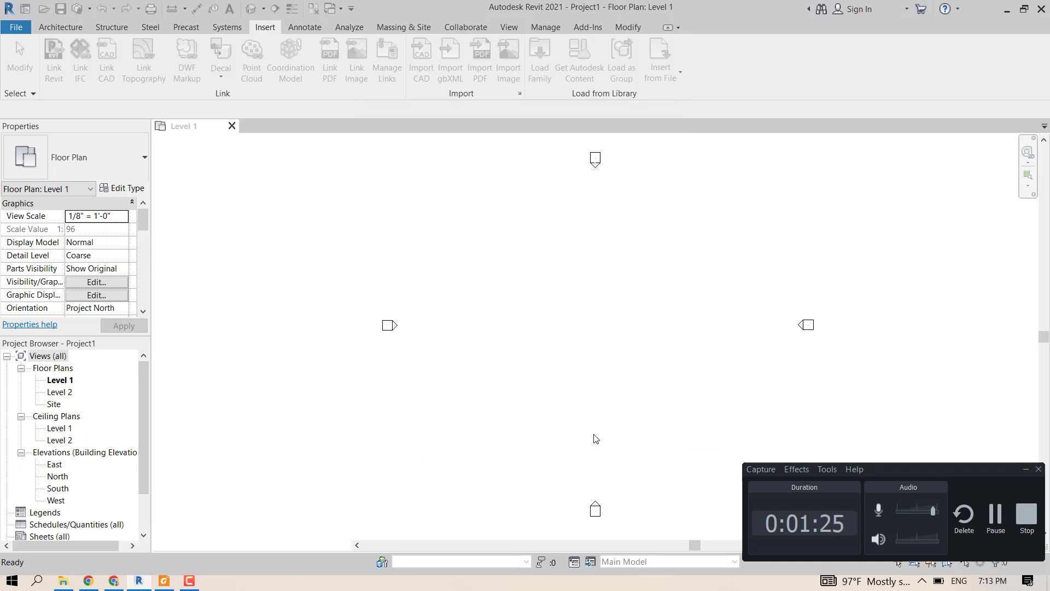
{"action": "left_click", "coordinate": [508, 61]}
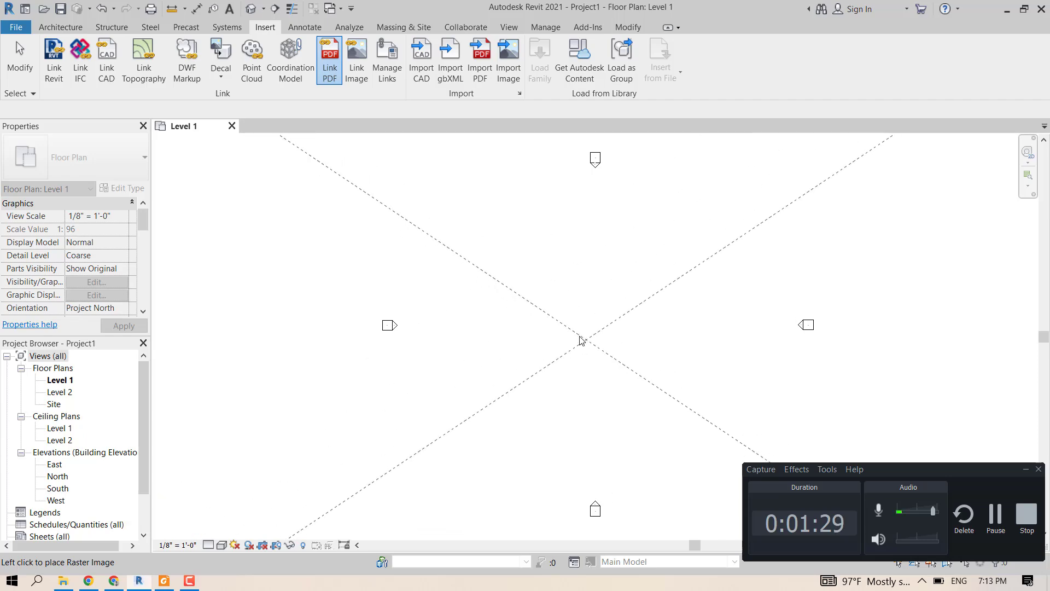
{"action": "left_click", "coordinate": [516, 308]}
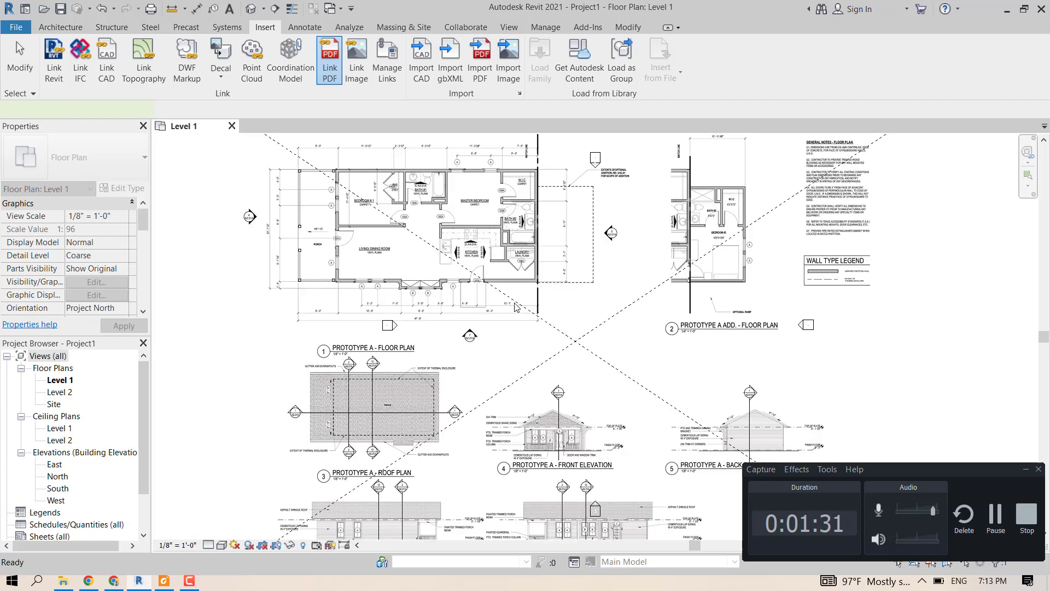
{"action": "left_click", "coordinate": [516, 308]}
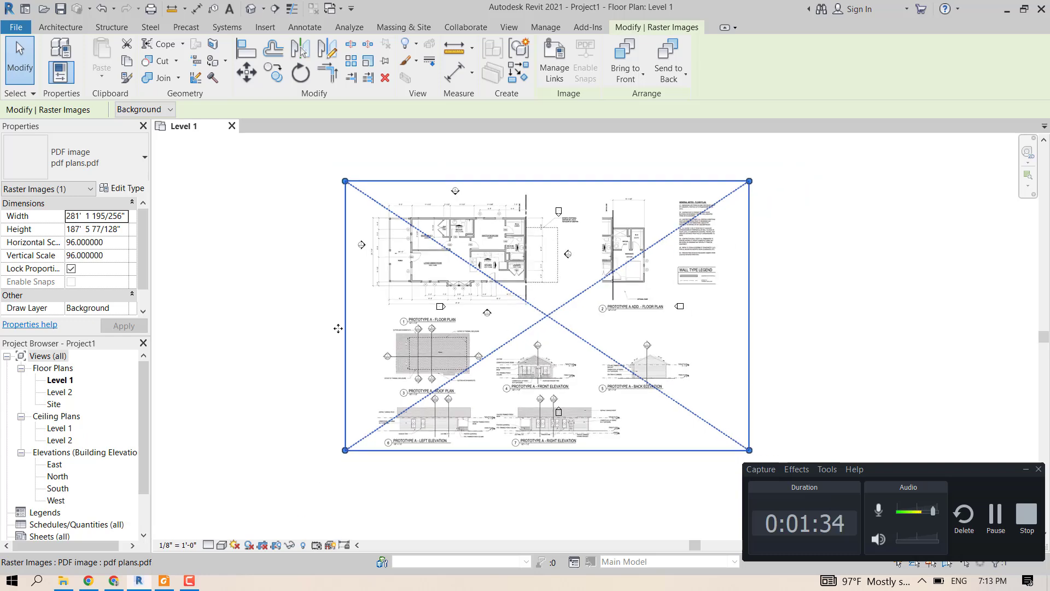
{"action": "scroll", "scroll_direction": "up", "scroll_amount": 3}
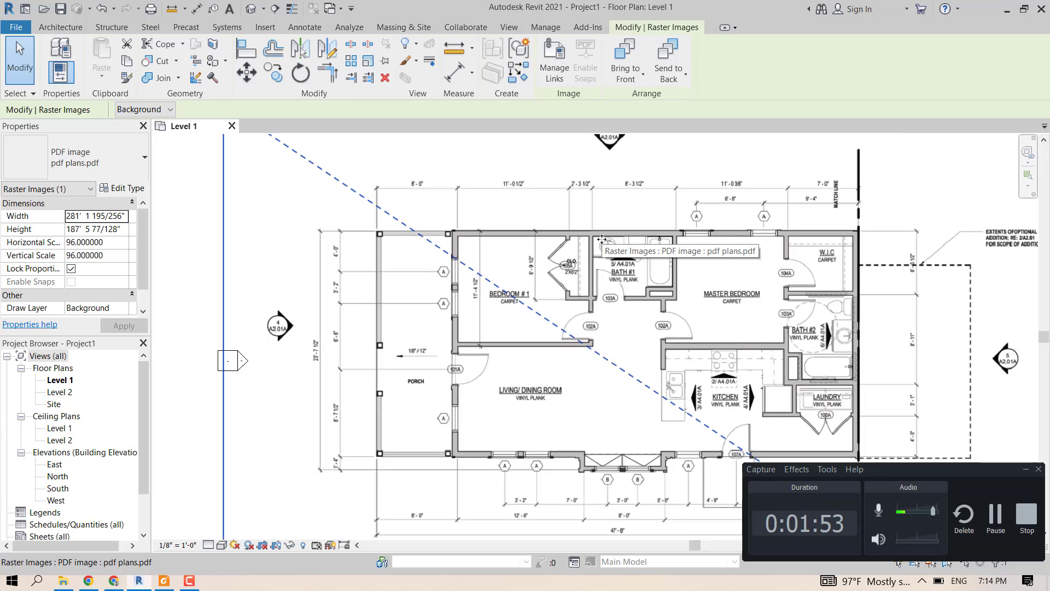
{"action": "scroll", "scroll_direction": "up", "scroll_amount": 3}
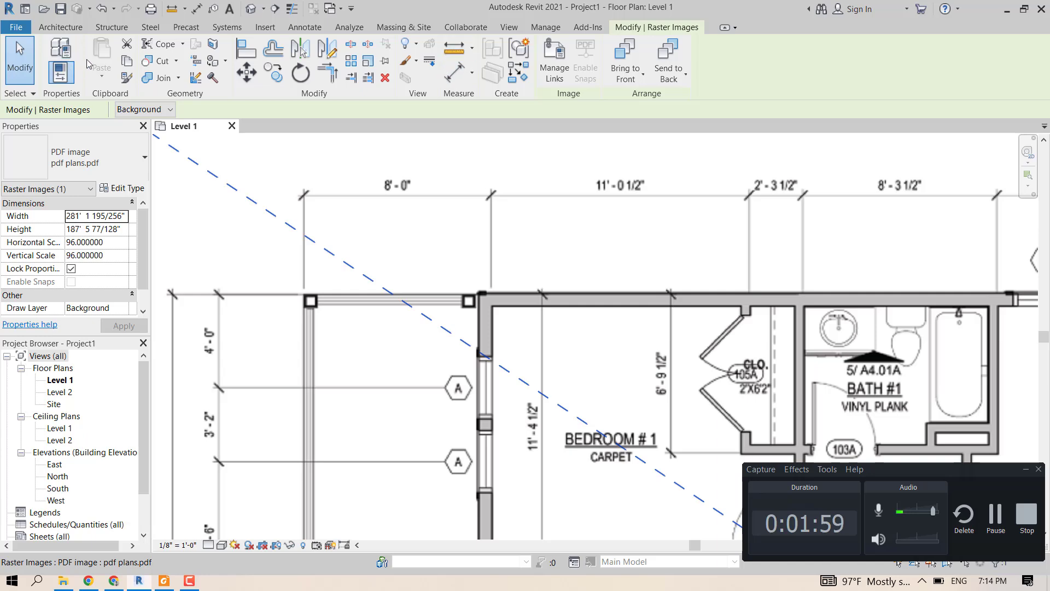
{"action": "left_click", "coordinate": [59, 28]}
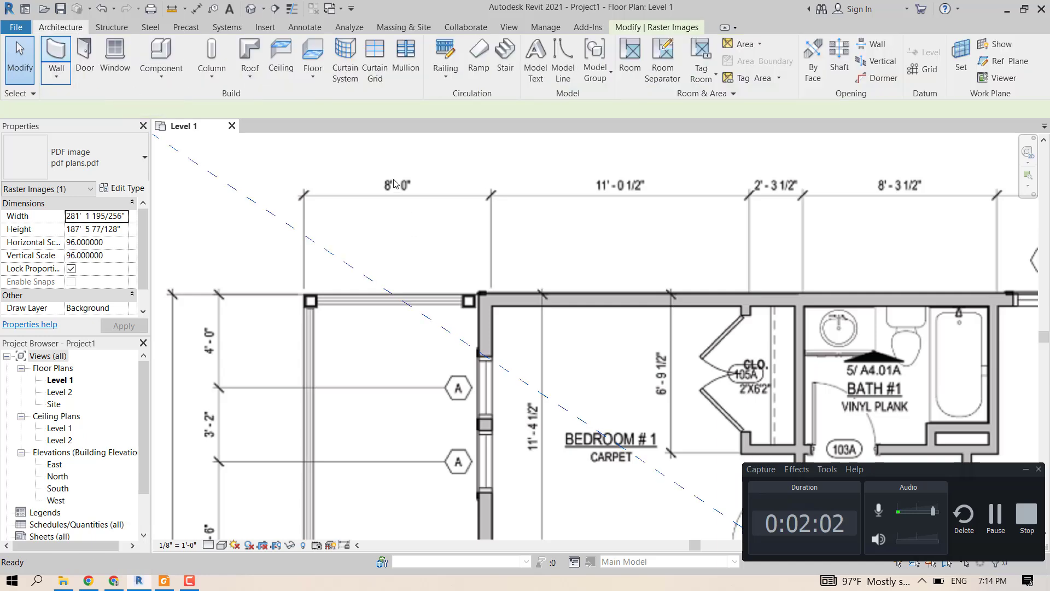
{"action": "left_click", "coordinate": [55, 57]}
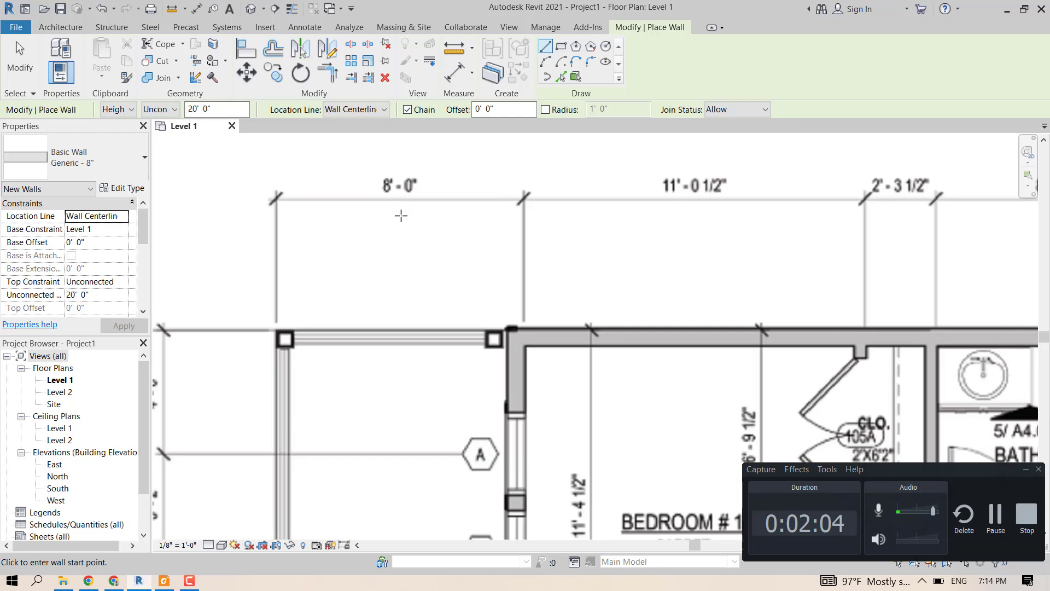
{"action": "scroll", "scroll_direction": "down", "scroll_amount": 3}
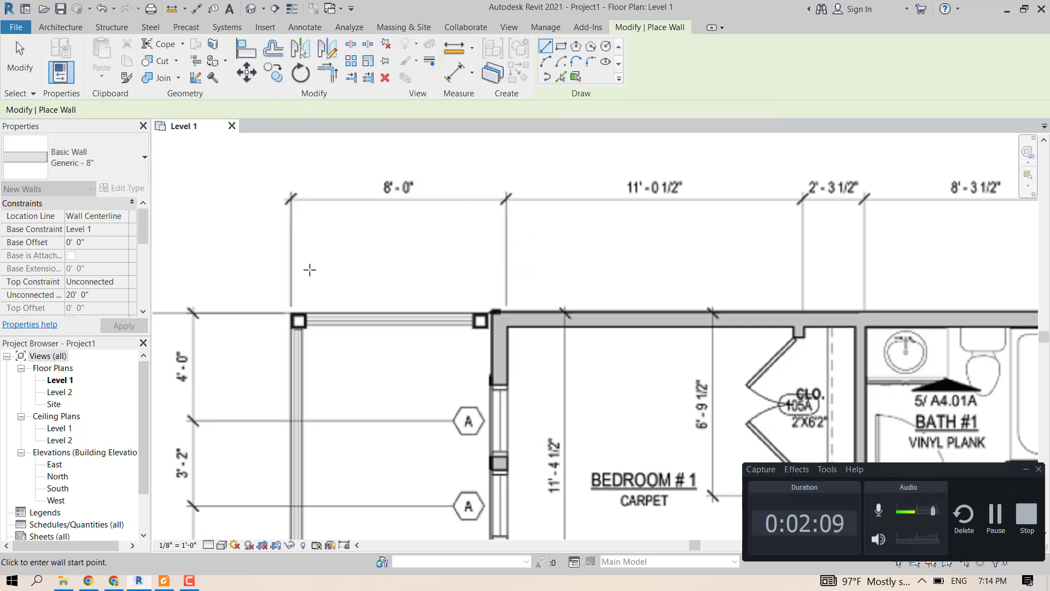
{"action": "left_click", "coordinate": [291, 266]}
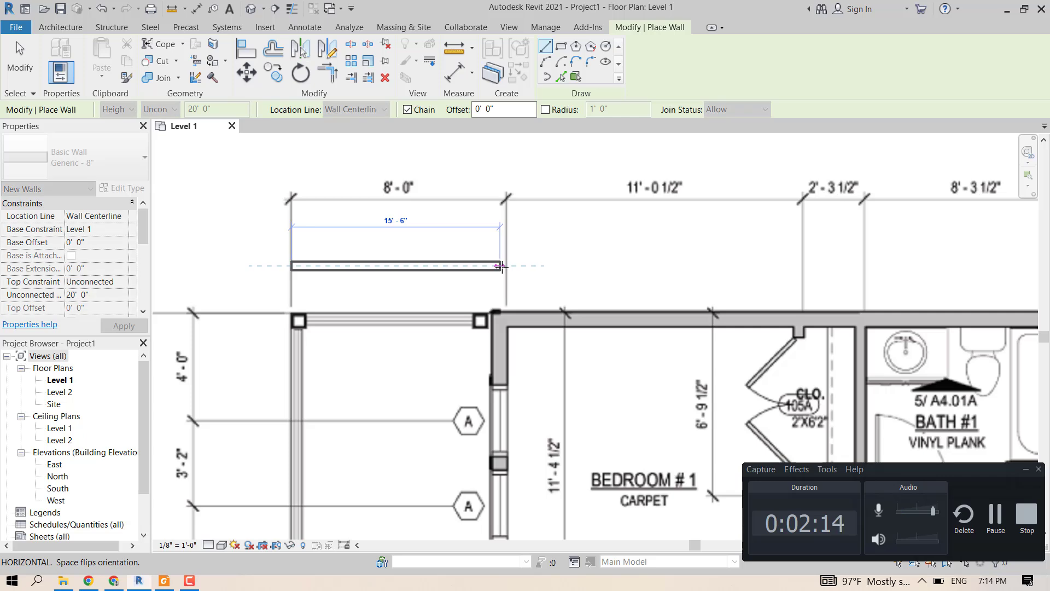
{"action": "mouse_move", "coordinate": [501, 267]}
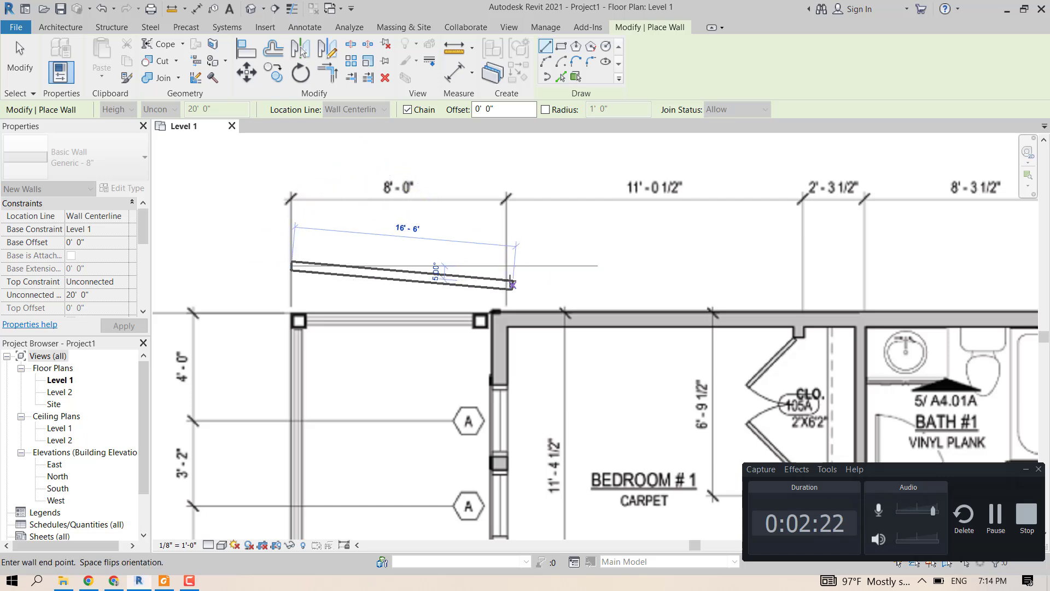
{"action": "mouse_move", "coordinate": [505, 267]}
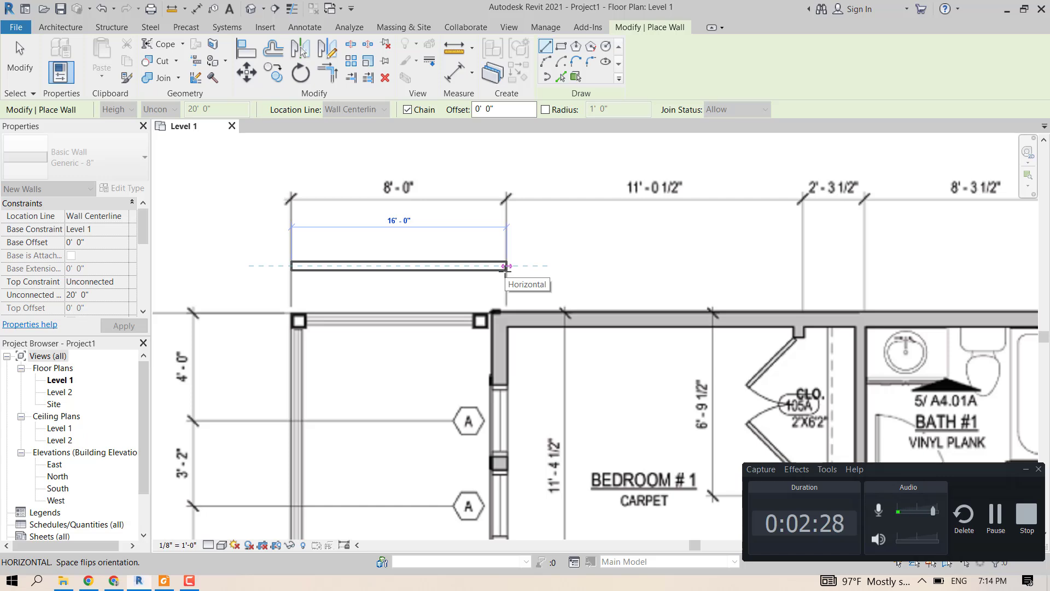
{"action": "mouse_move", "coordinate": [505, 266]}
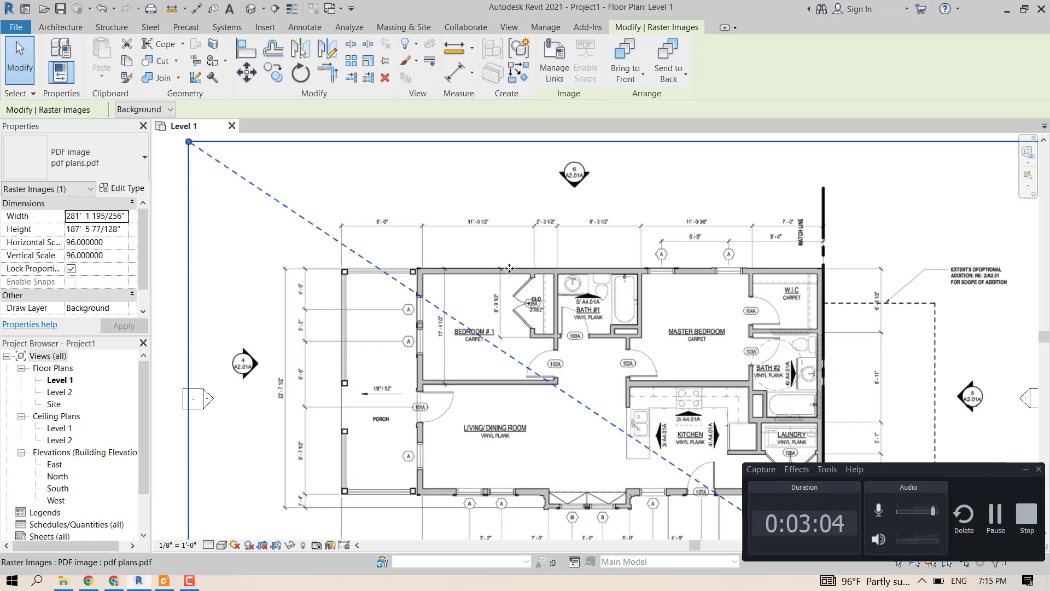
{"action": "mouse_move", "coordinate": [493, 282]}
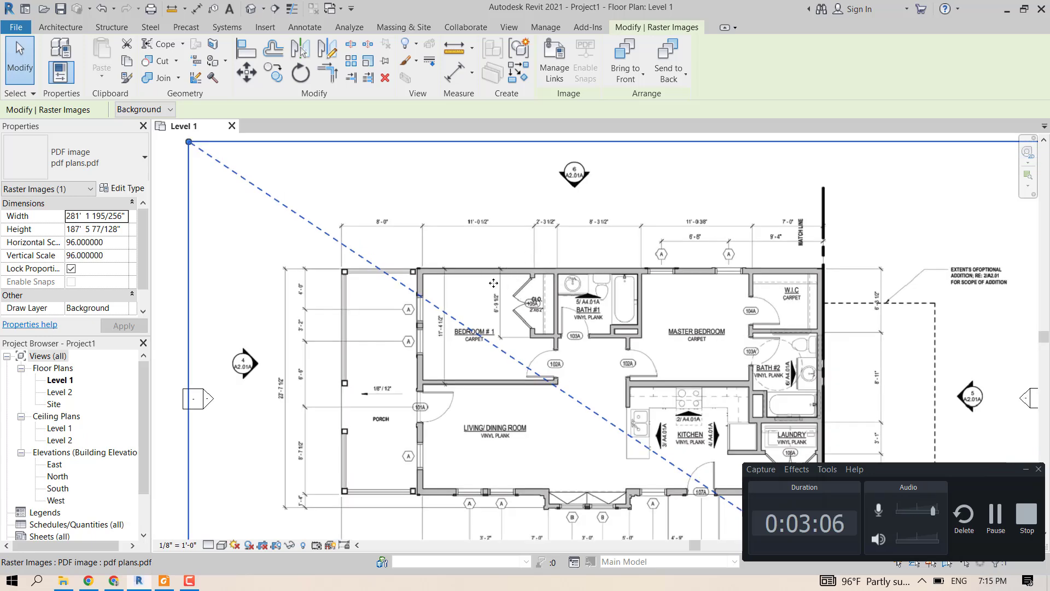
{"action": "mouse_move", "coordinate": [368, 65]}
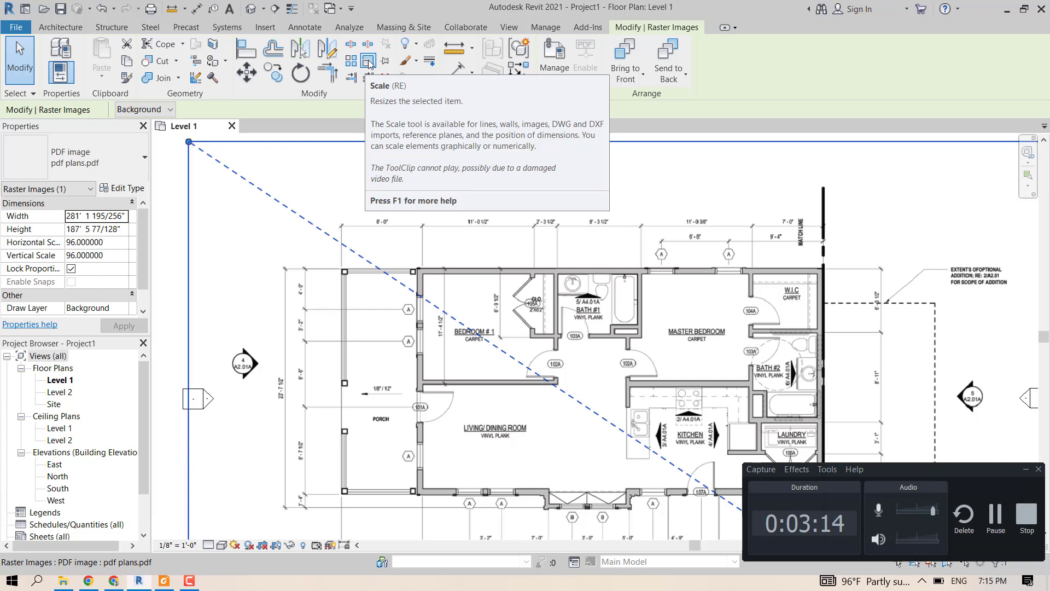
Scale the selected PDF image numerically by 0.5 about a picked origin point
{"action": "left_click", "coordinate": [368, 61]}
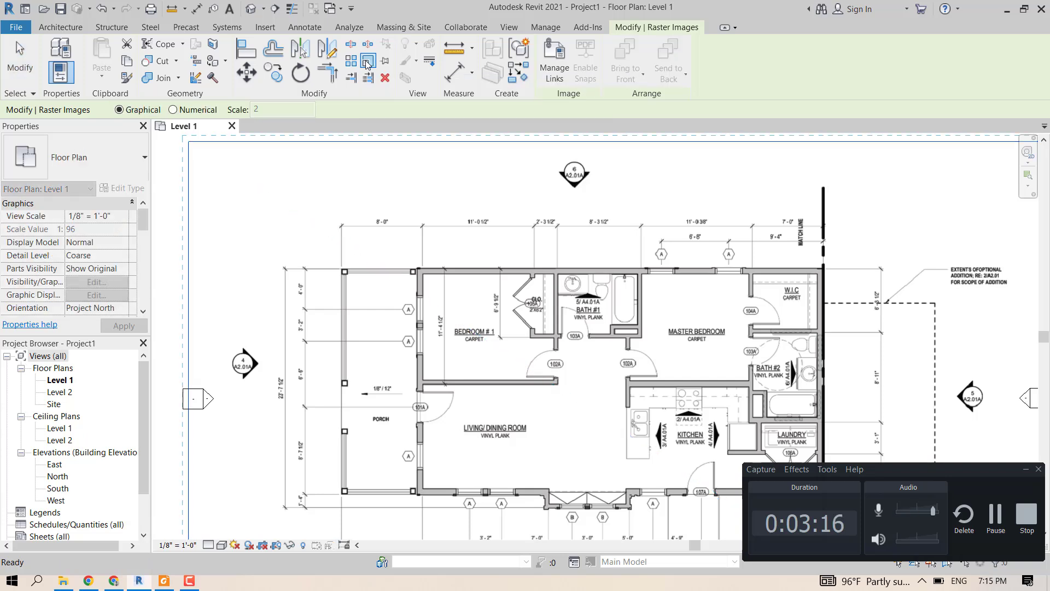
{"action": "left_click", "coordinate": [367, 62]}
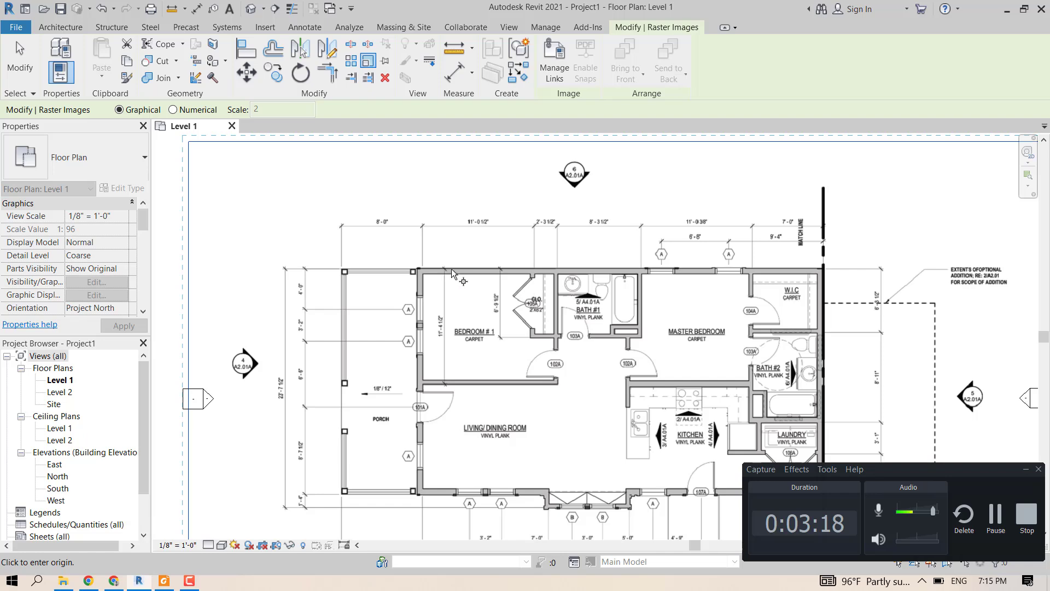
{"action": "mouse_move", "coordinate": [508, 288]}
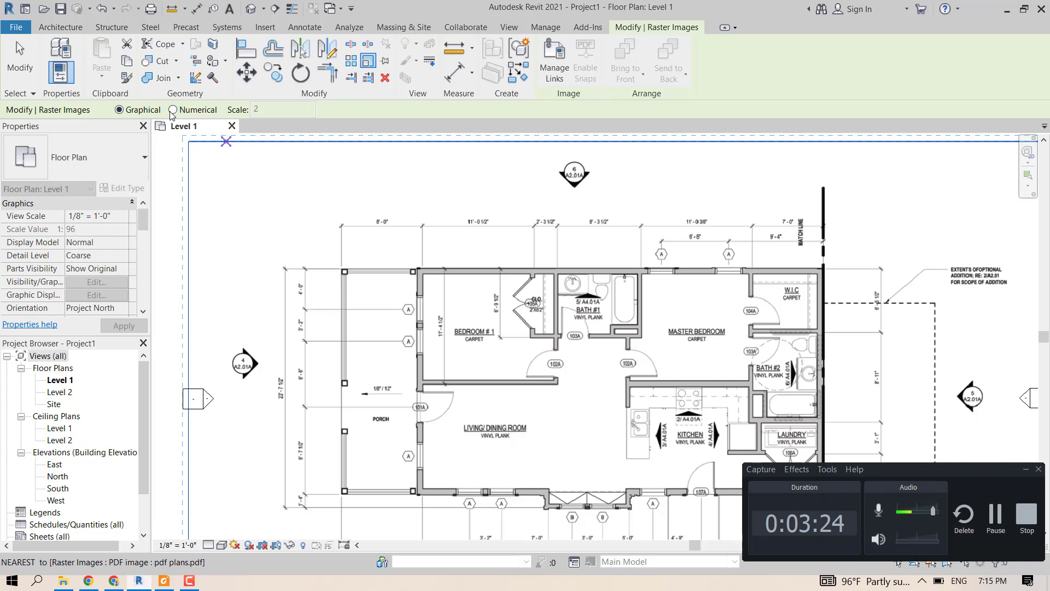
{"action": "left_click", "coordinate": [174, 109]}
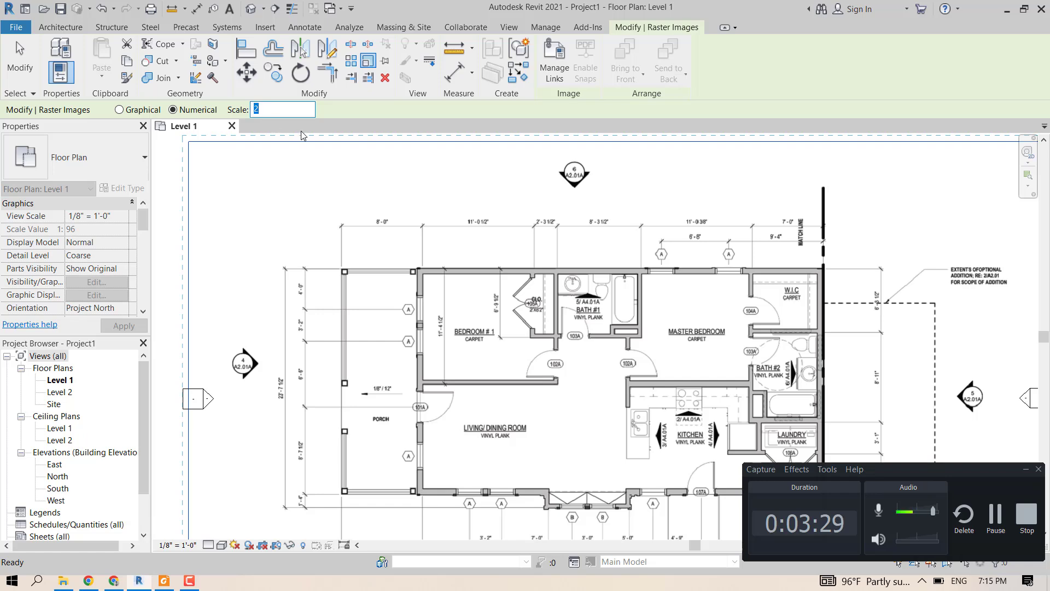
{"action": "type", "text": "0.5"}
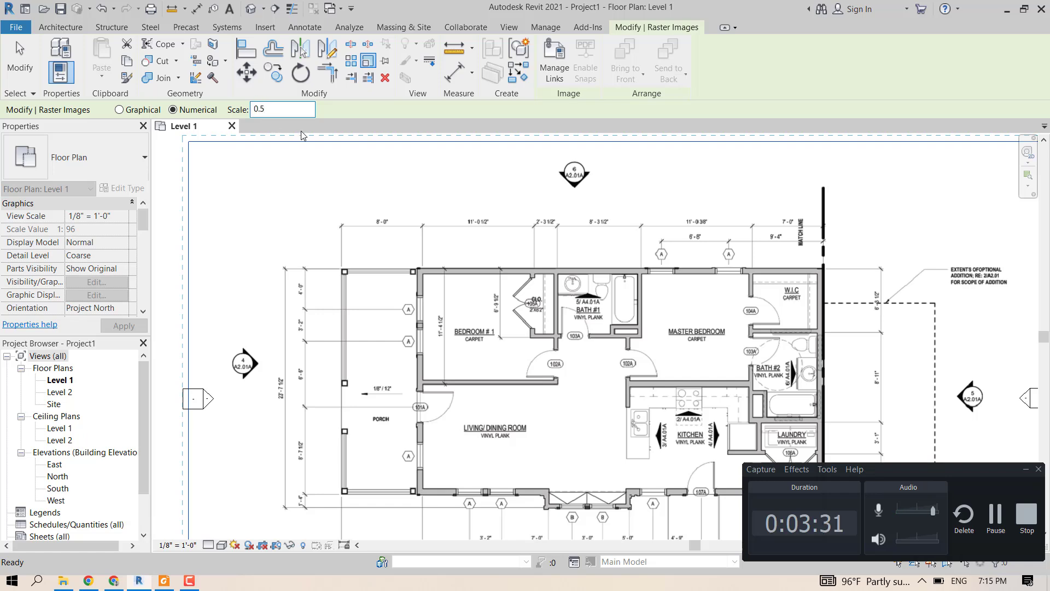
{"action": "left_click", "coordinate": [281, 109]}
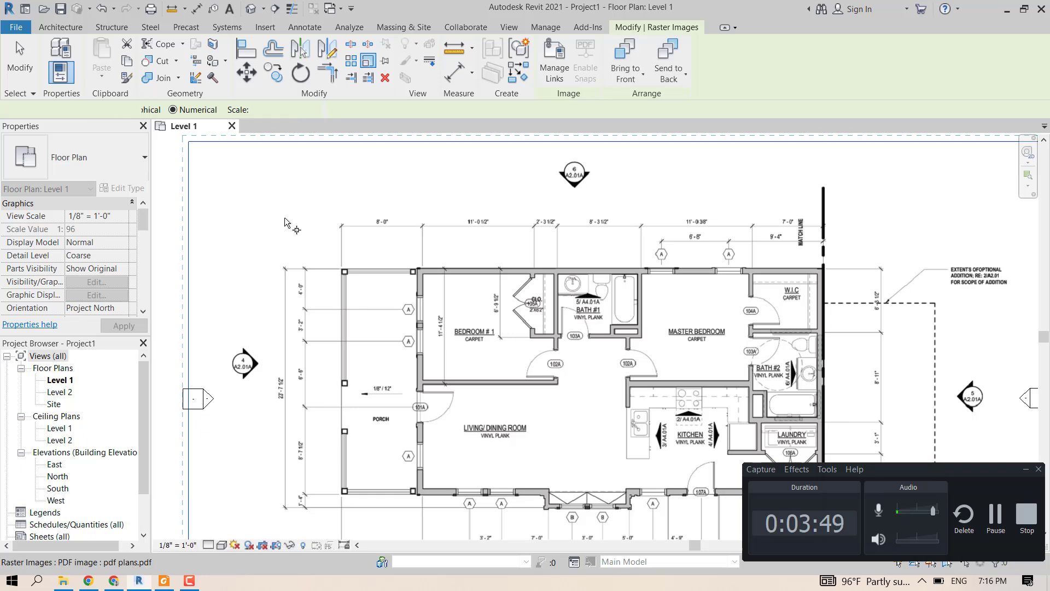
Check the rescaled image, then start a wall at the plan's top-left corner
{"action": "left_click", "coordinate": [452, 251]}
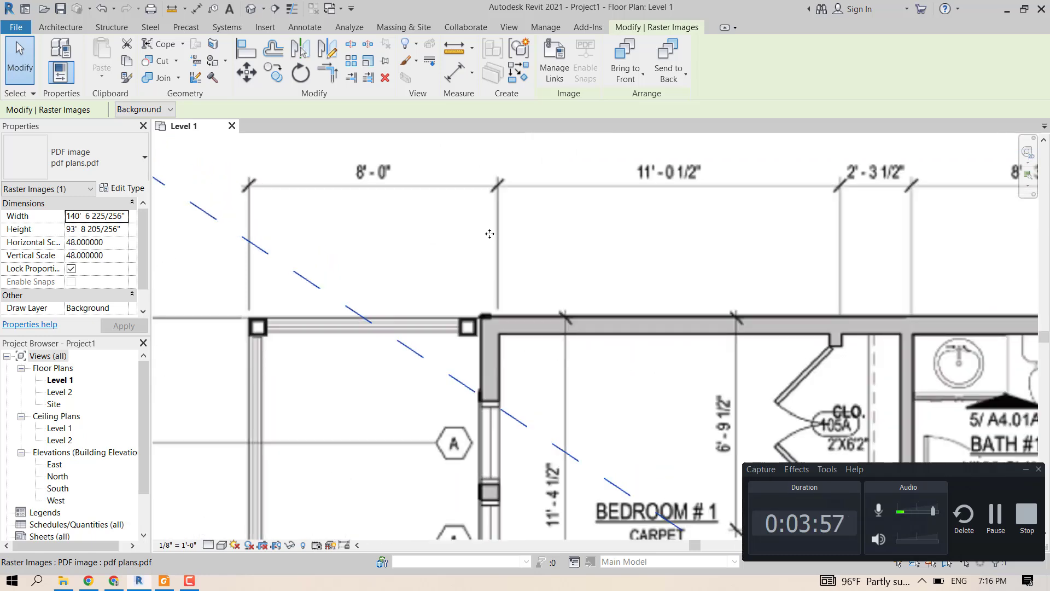
{"action": "left_click", "coordinate": [60, 27]}
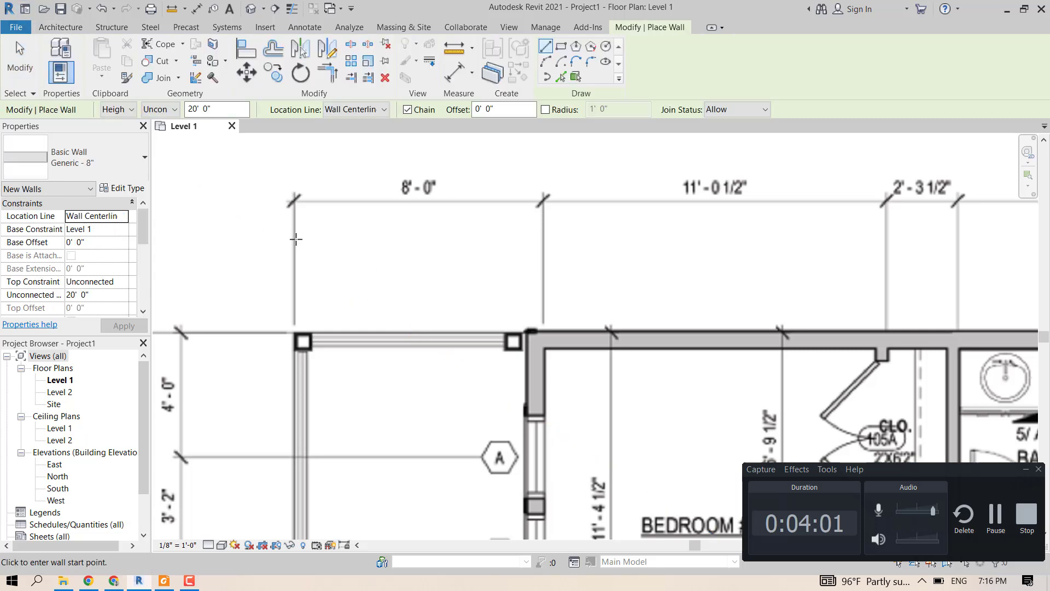
{"action": "left_click", "coordinate": [295, 239]}
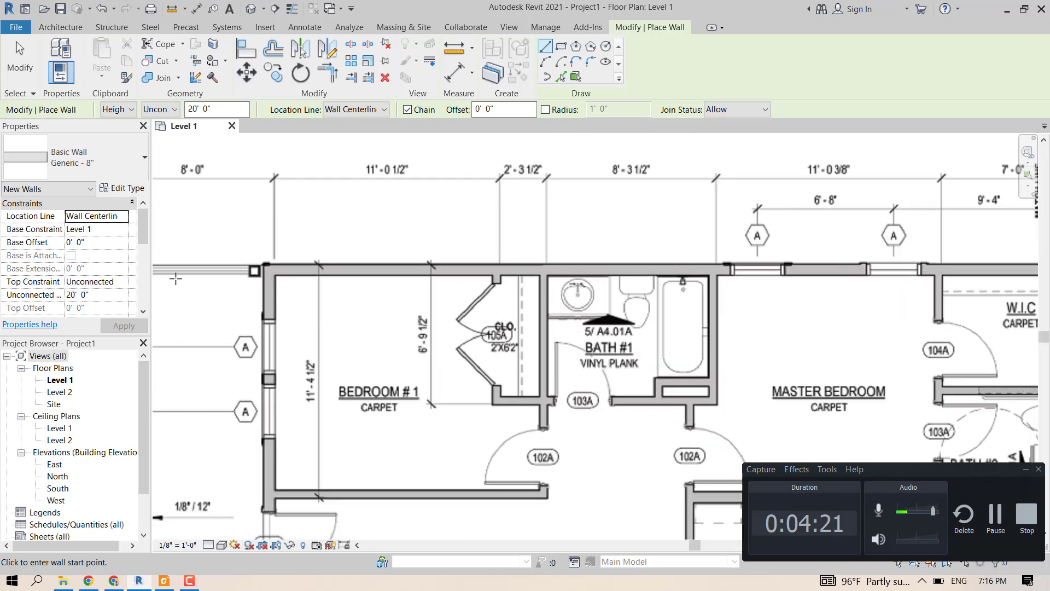
Zoom in and trace walls along the bottom wall line beside door 107A, then press Escape
{"action": "scroll", "scroll_direction": "up", "scroll_amount": 3}
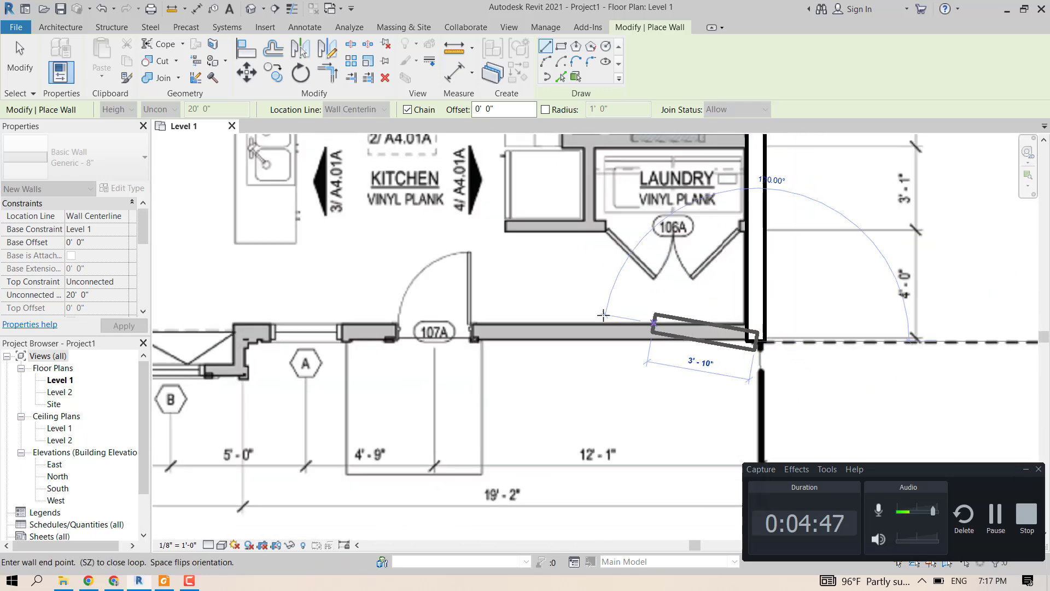
{"action": "key", "text": "Escape"}
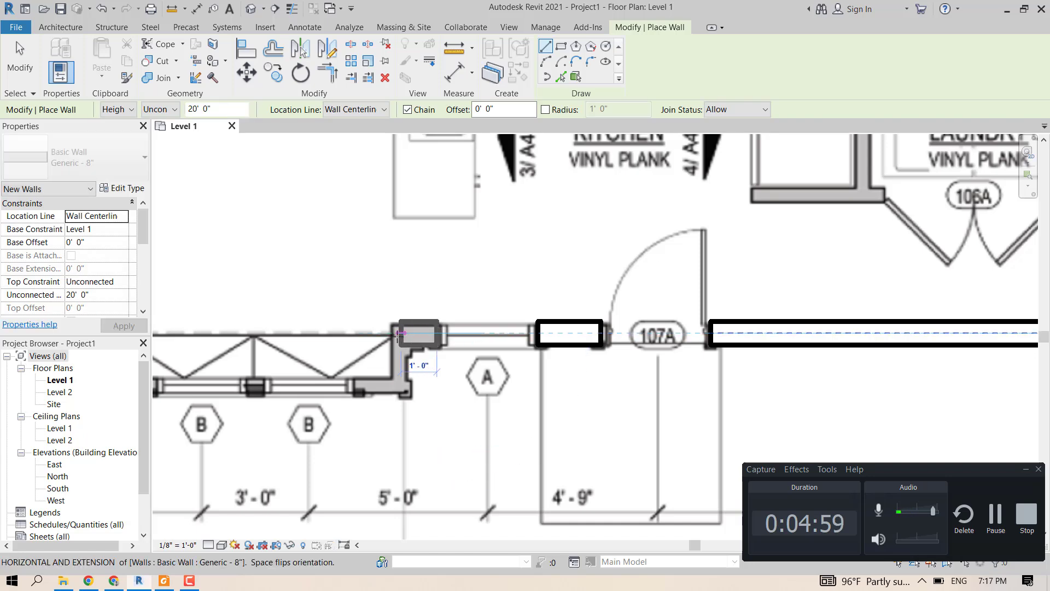
{"action": "mouse_move", "coordinate": [395, 388]}
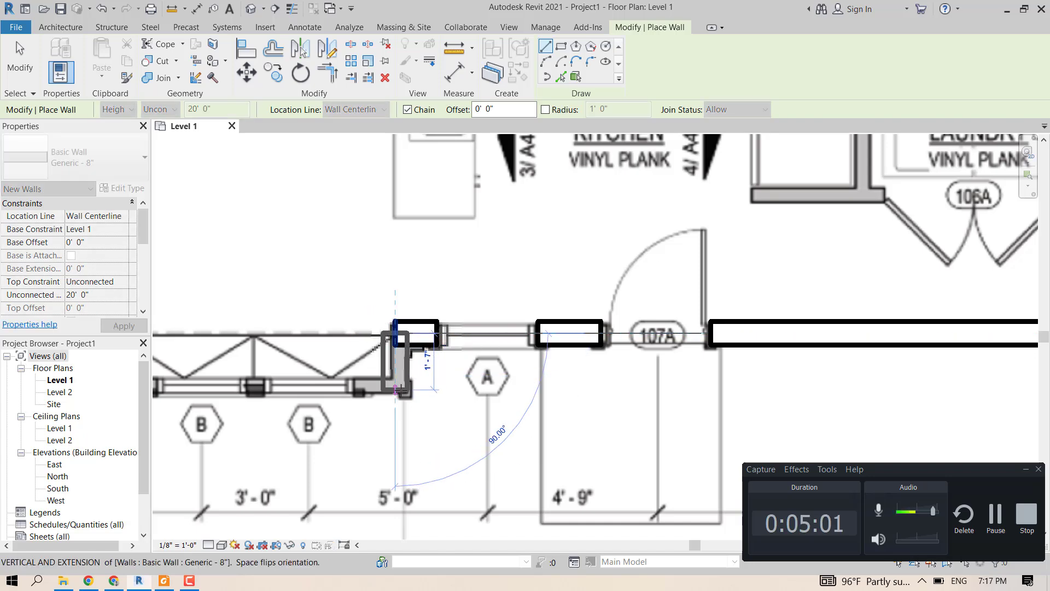